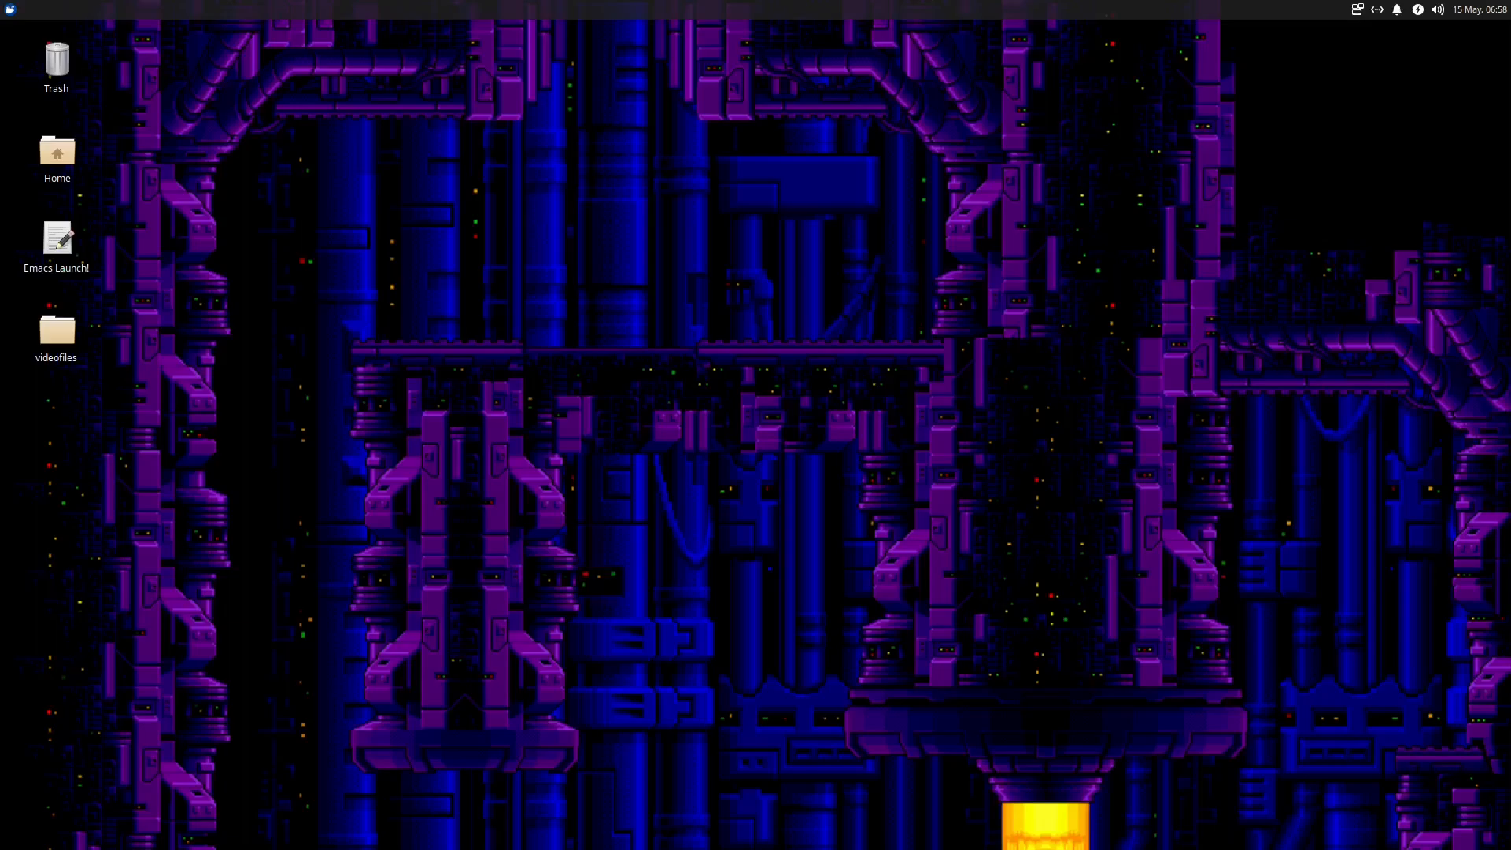
Launch Emacs, drag its window to a couple of positions, then close it
double_click(56, 238)
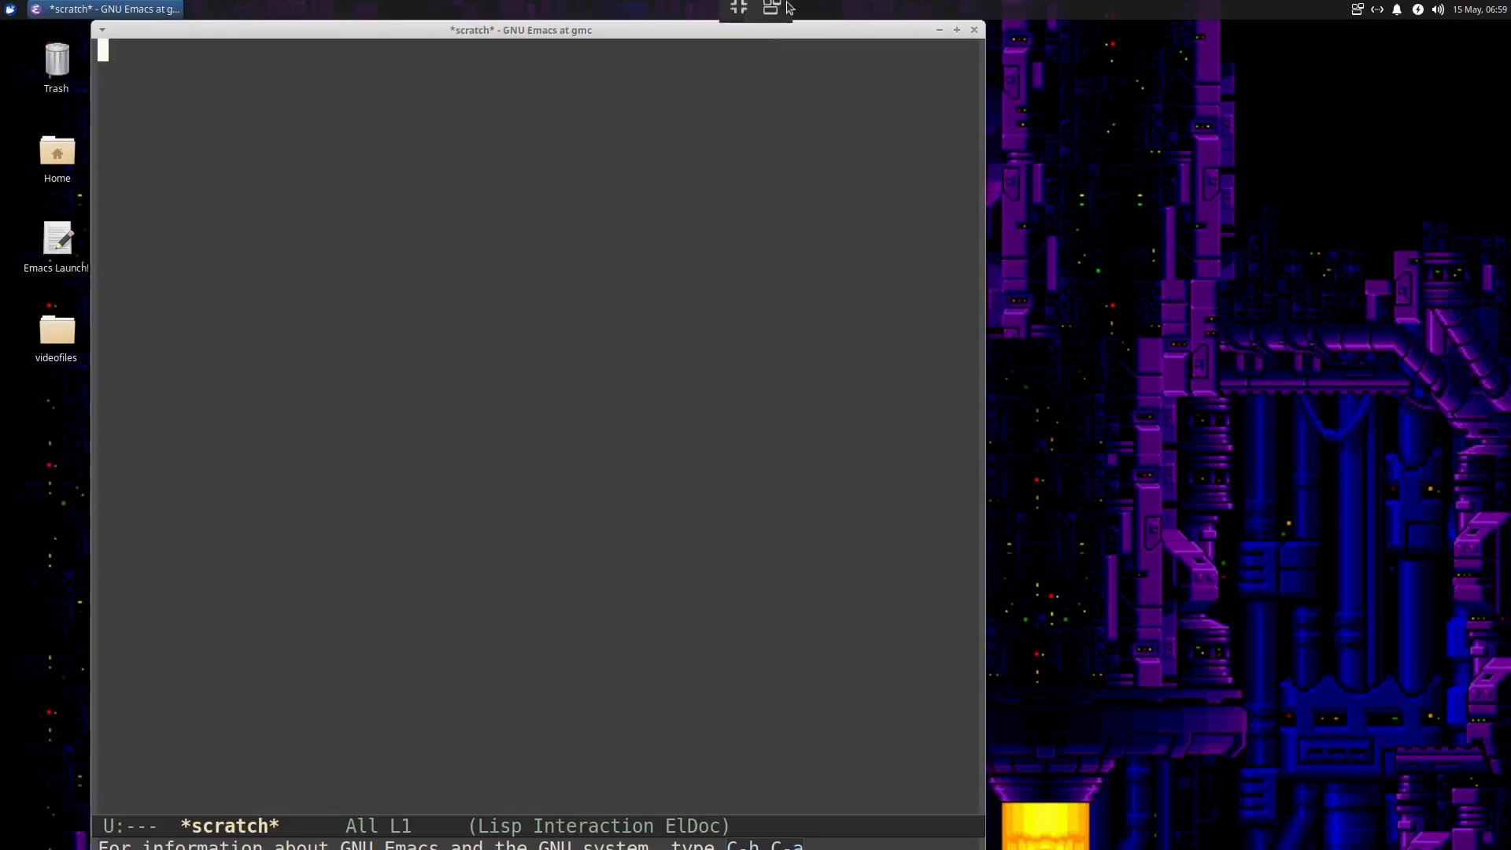
mouse_move(943, 313)
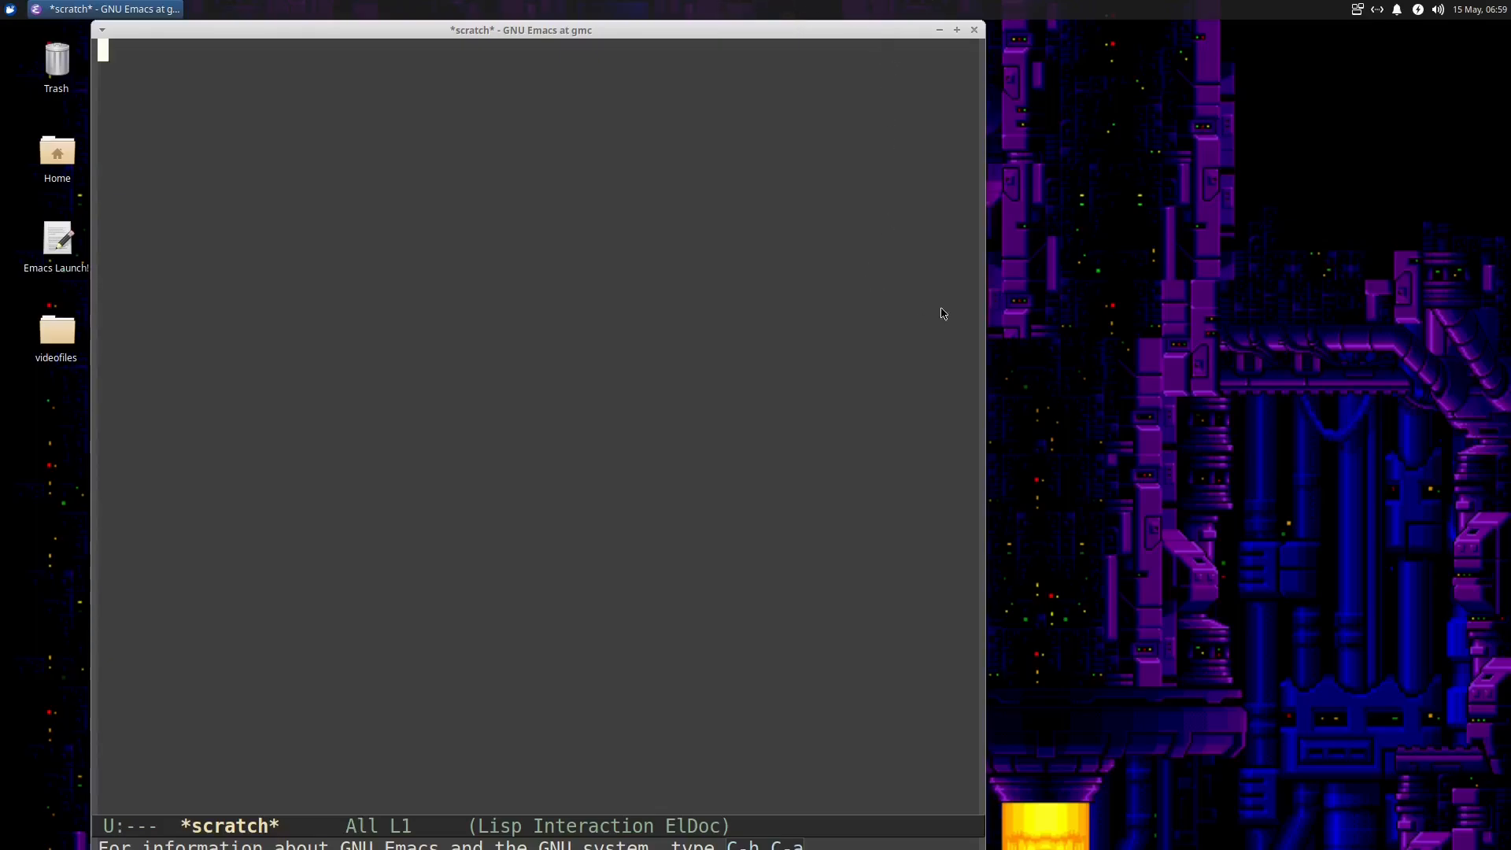
mouse_move(988, 403)
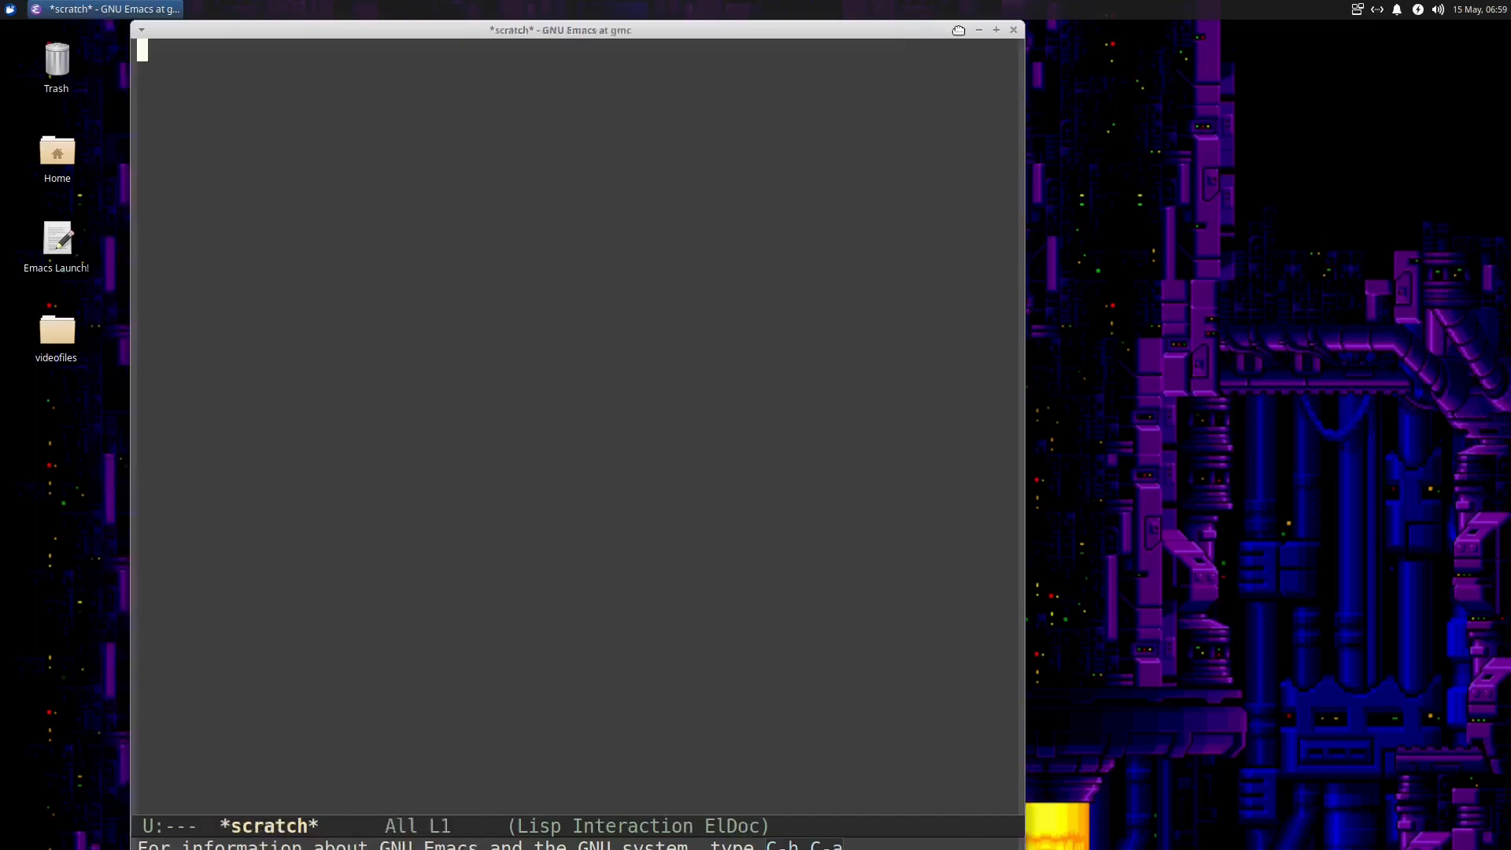
left_click_drag(559, 30, 641, 53)
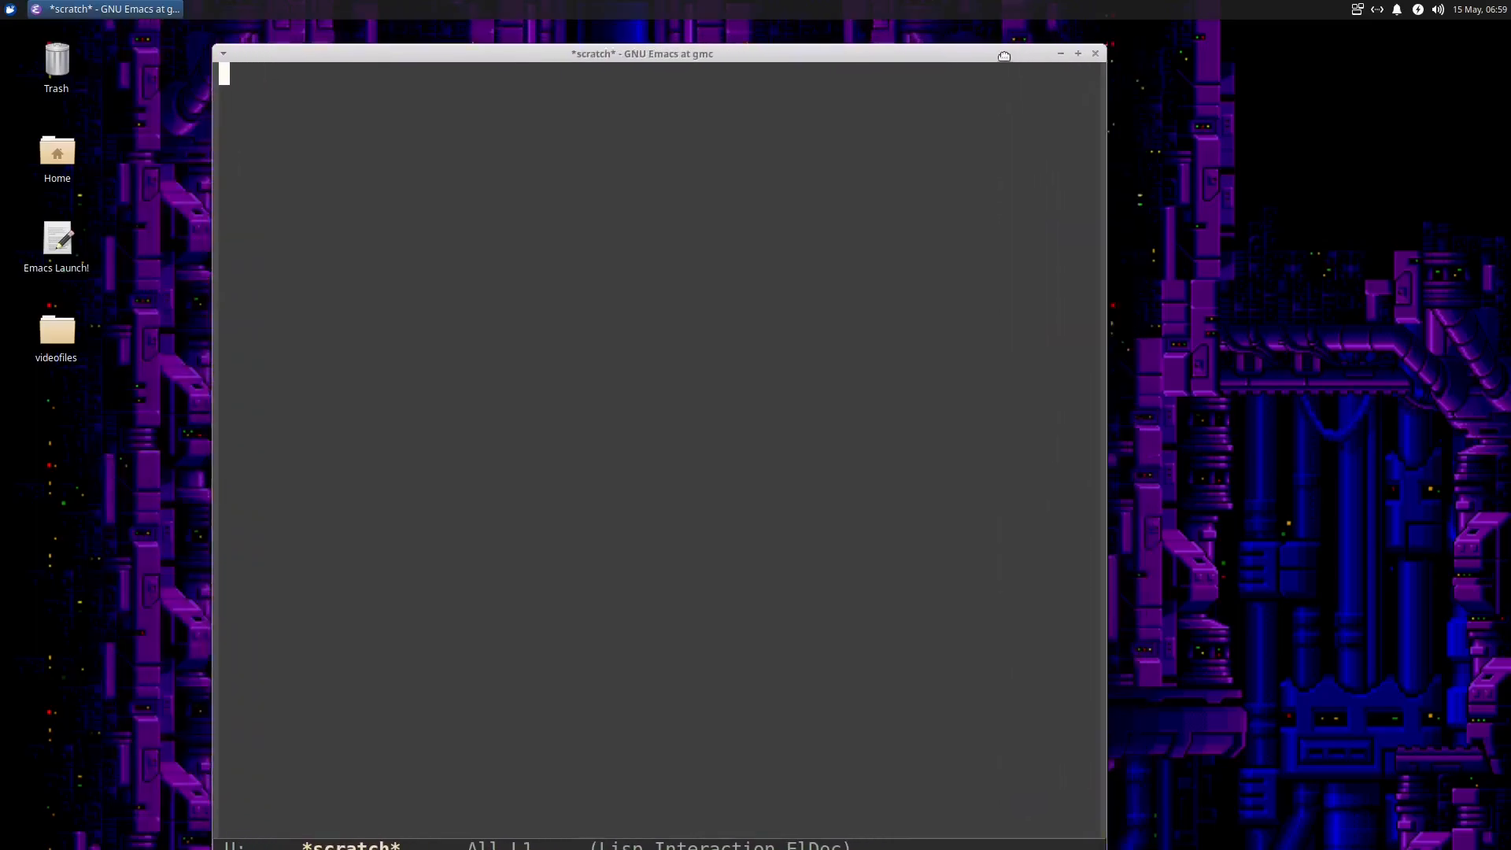
left_click_drag(641, 52, 609, 30)
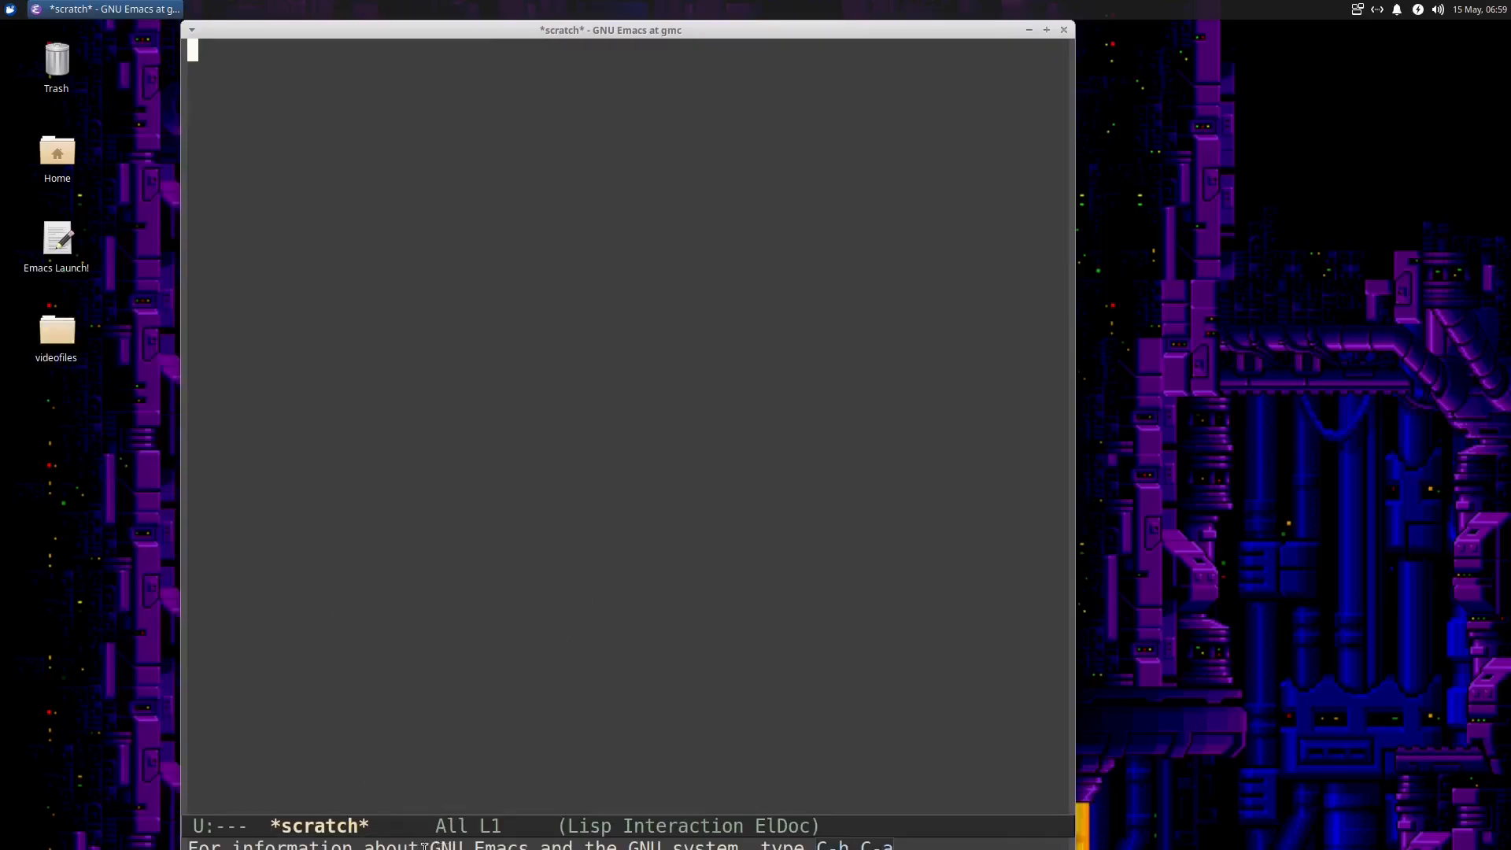
mouse_move(903, 41)
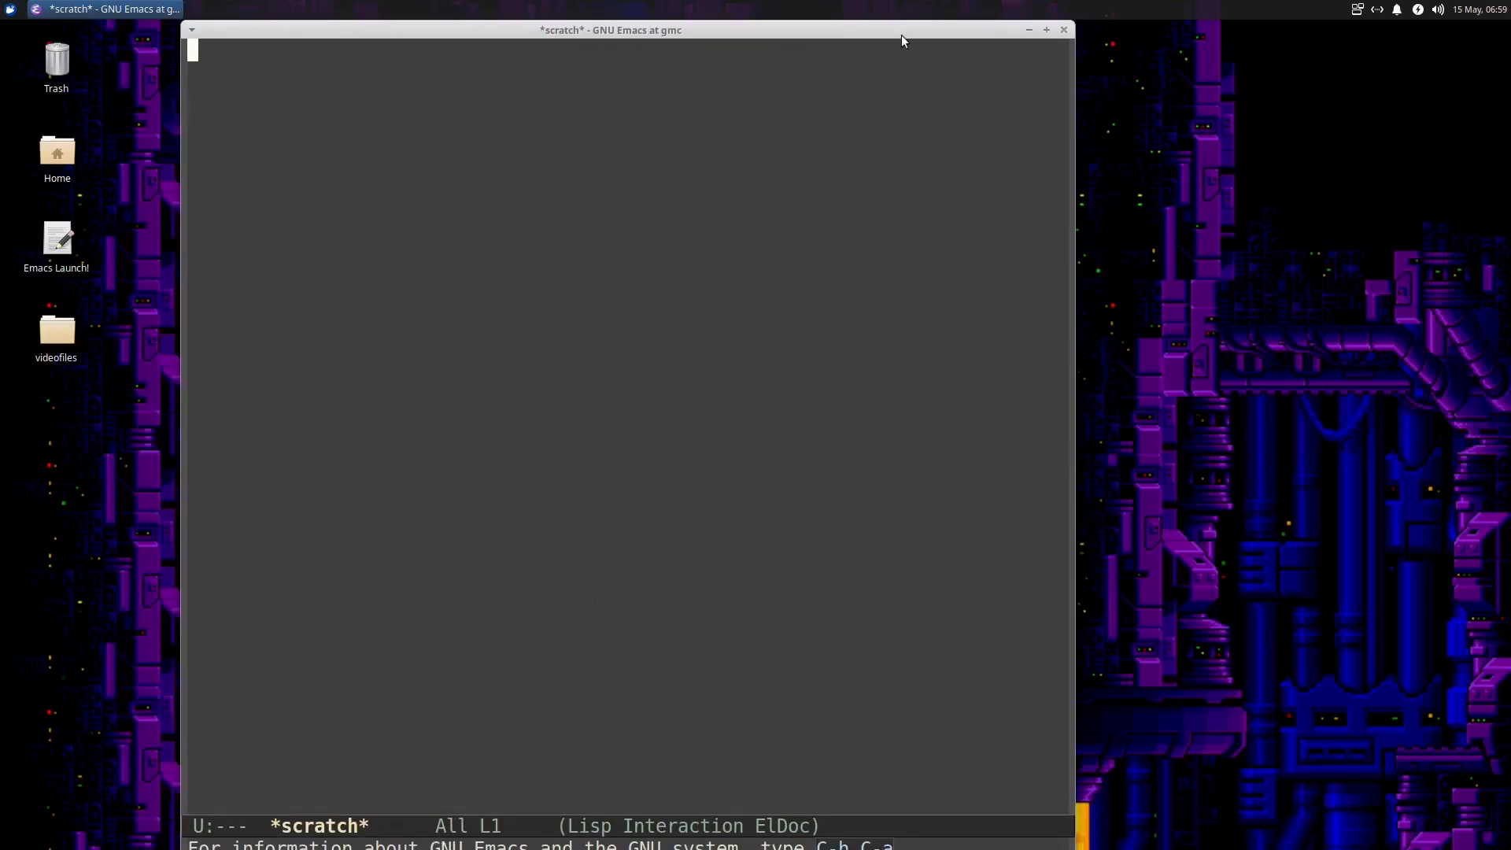
left_click(1046, 29)
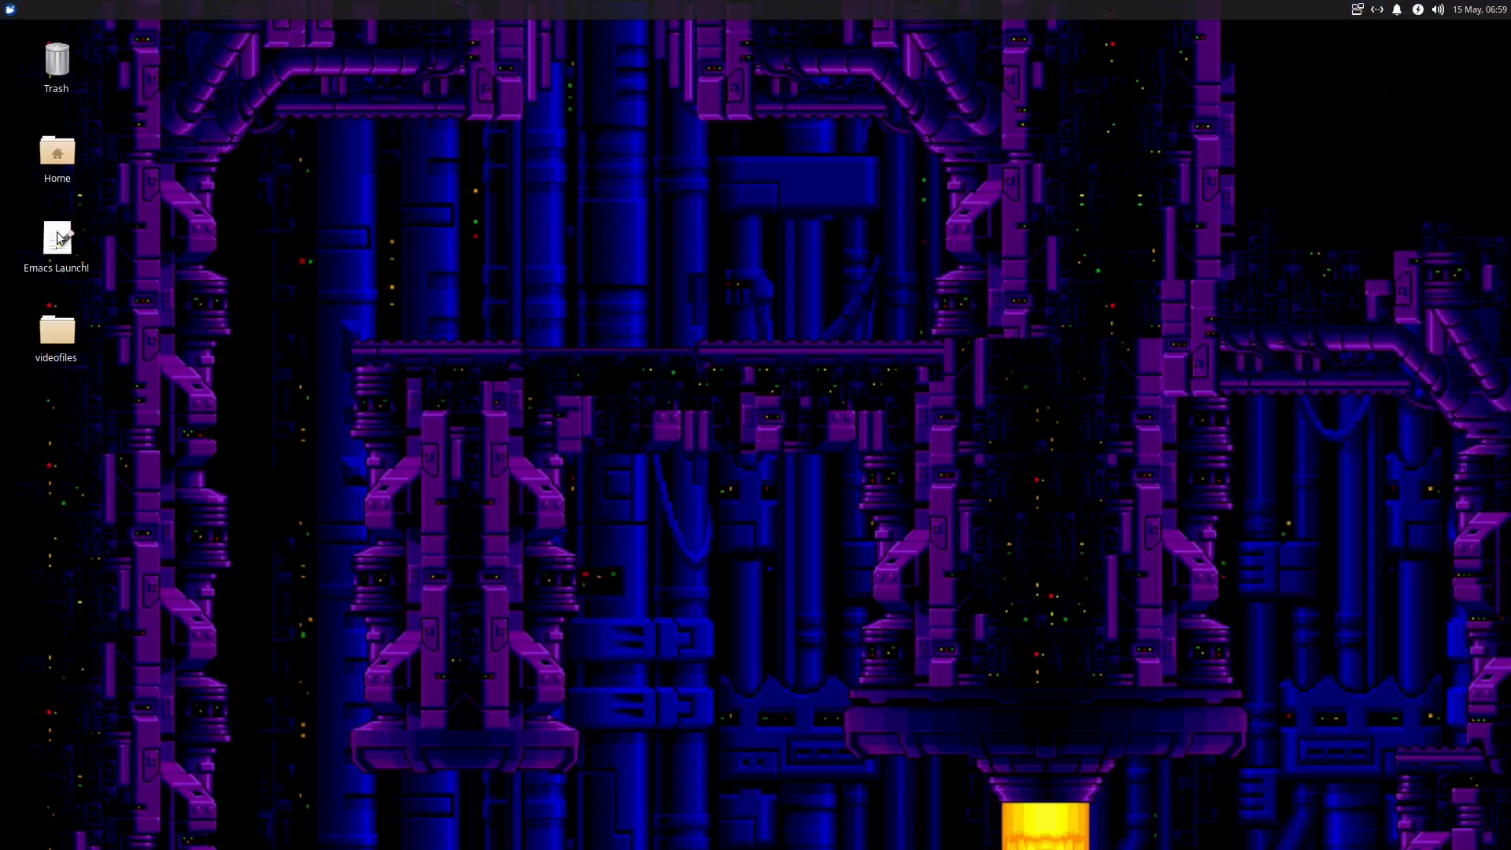
Relaunch Emacs, open ~/.emacs and move down toward line 27
double_click(56, 238)
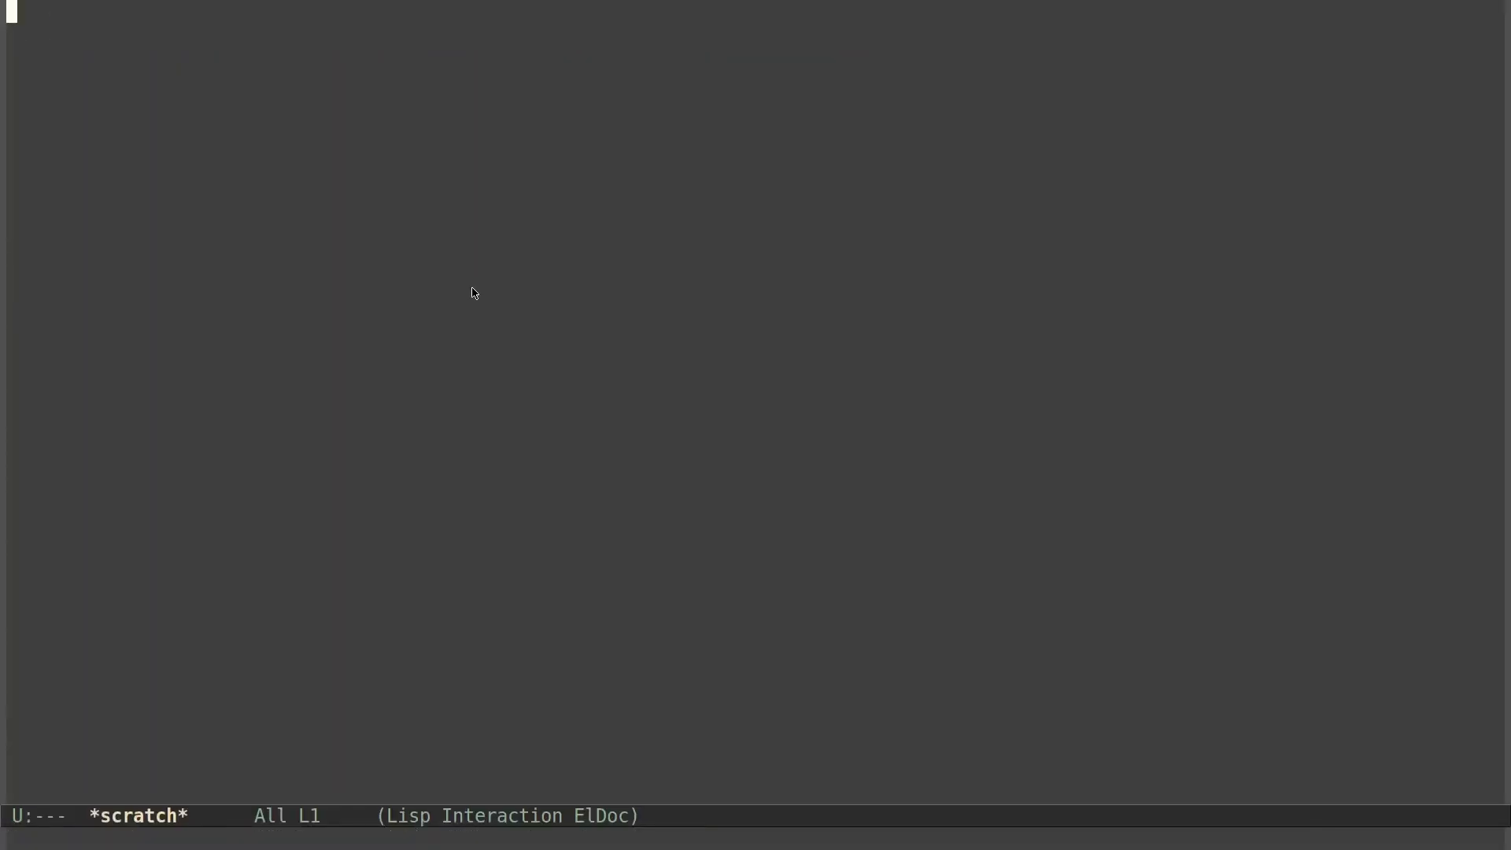
type("~/.e")
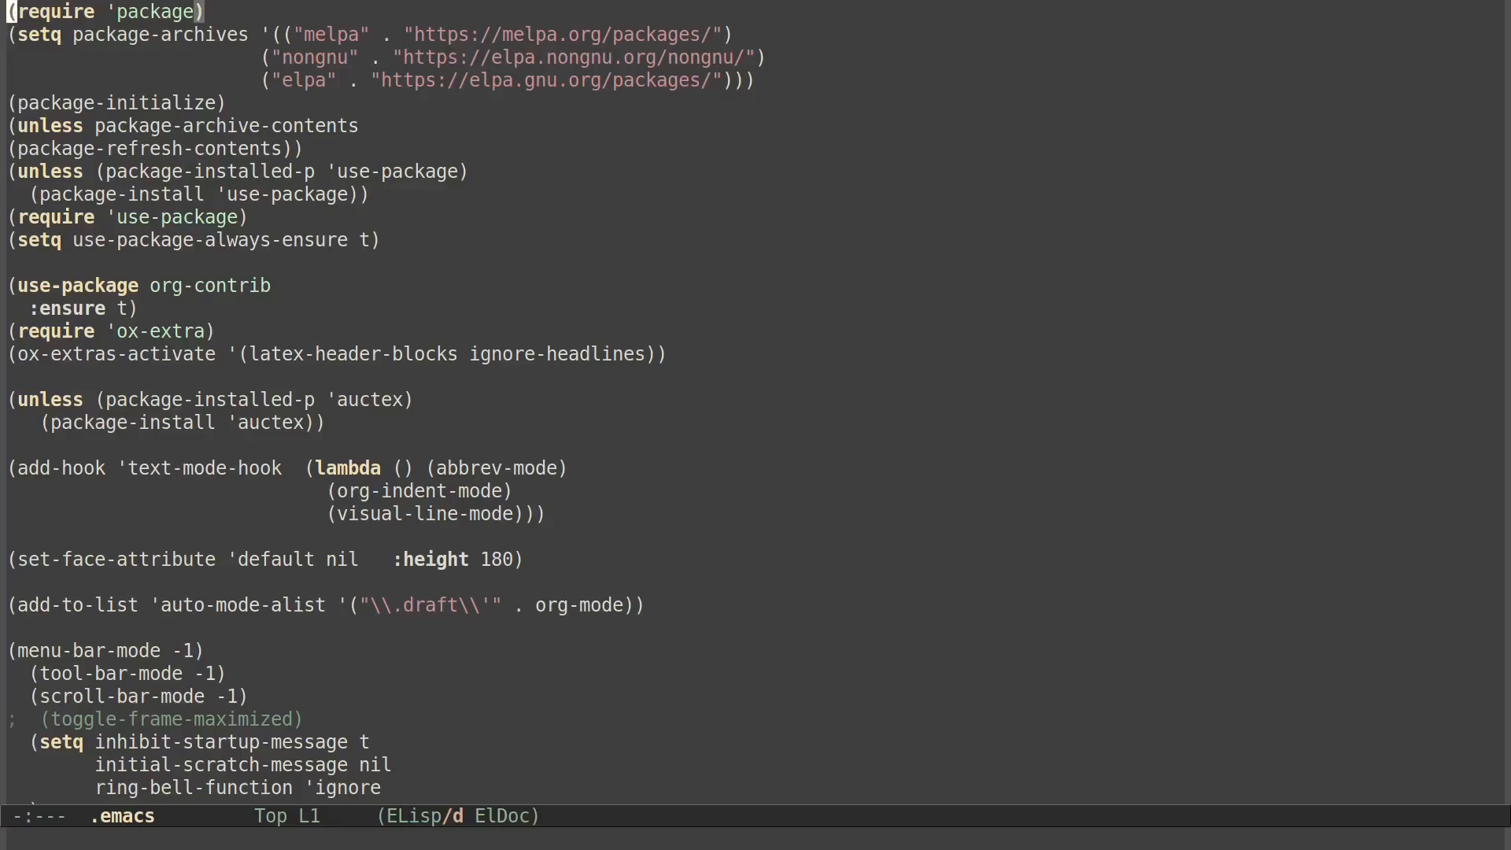
key("down")
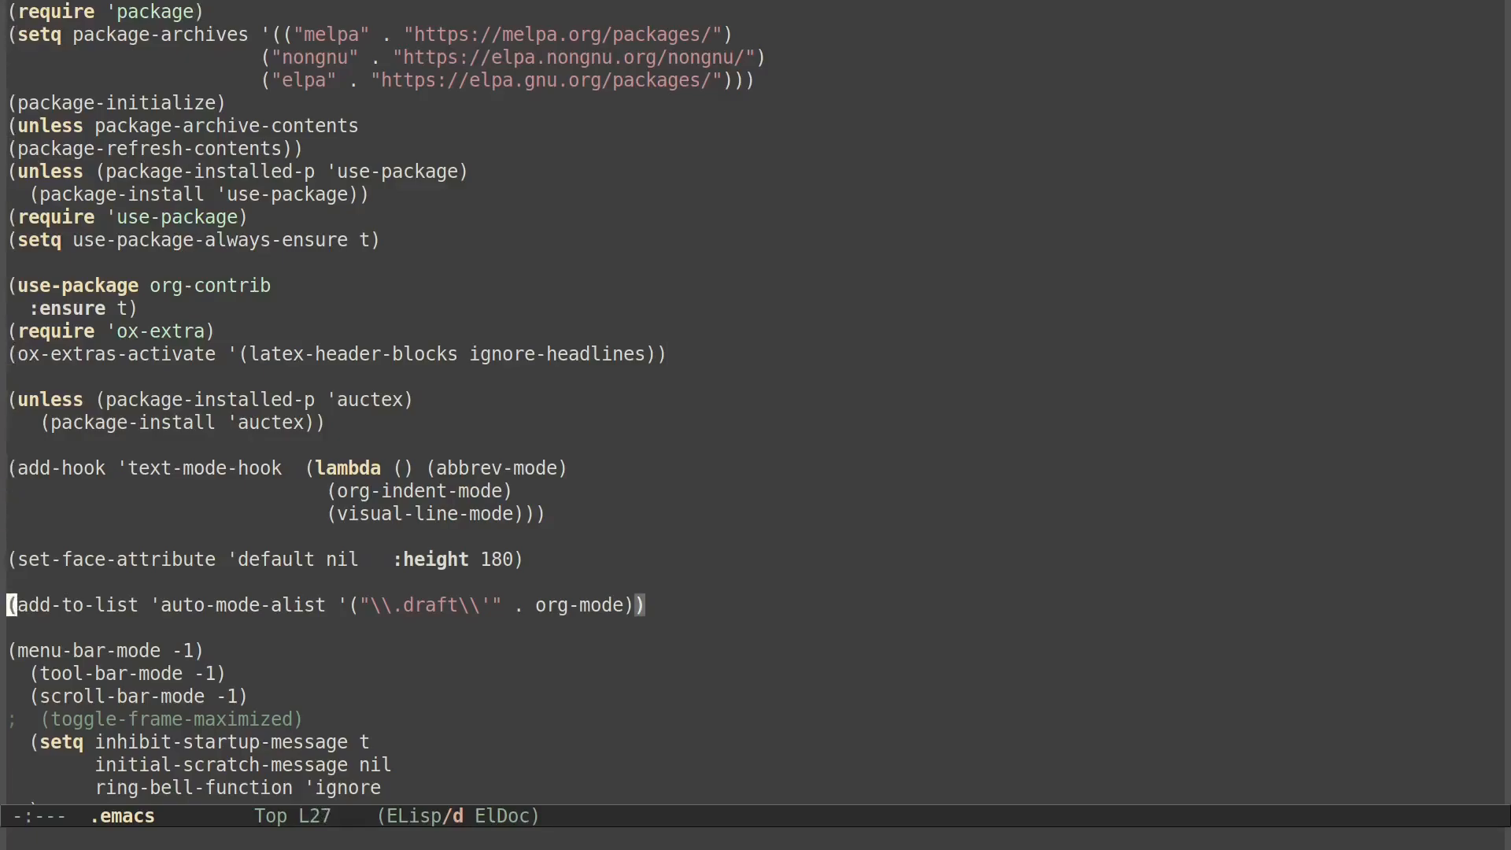
Open ~/strats in Dired and delete the config.org~ backup, confirming with yes
key("C-x C-f")
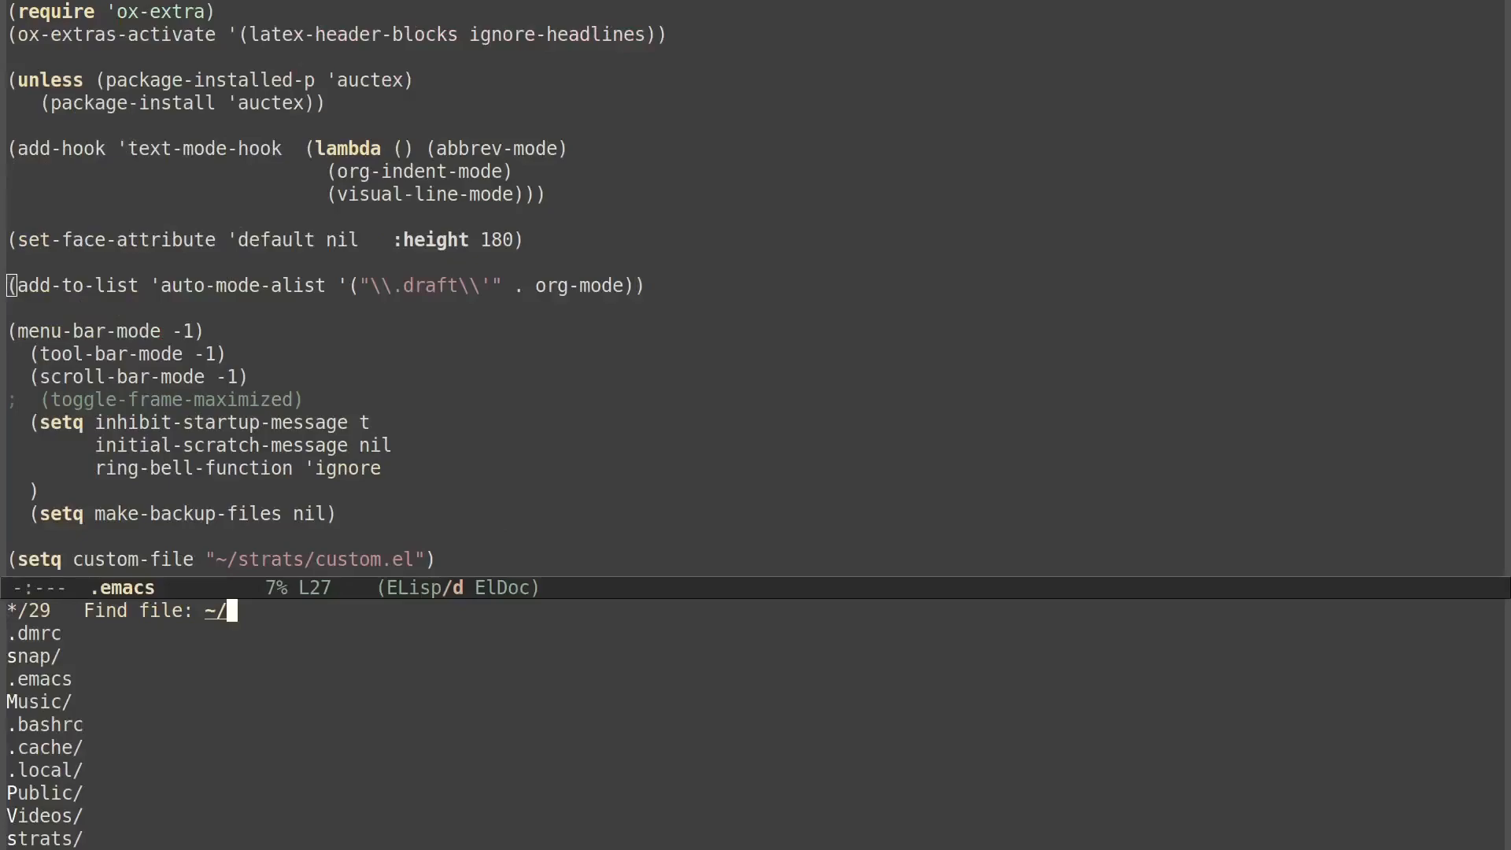
type("str")
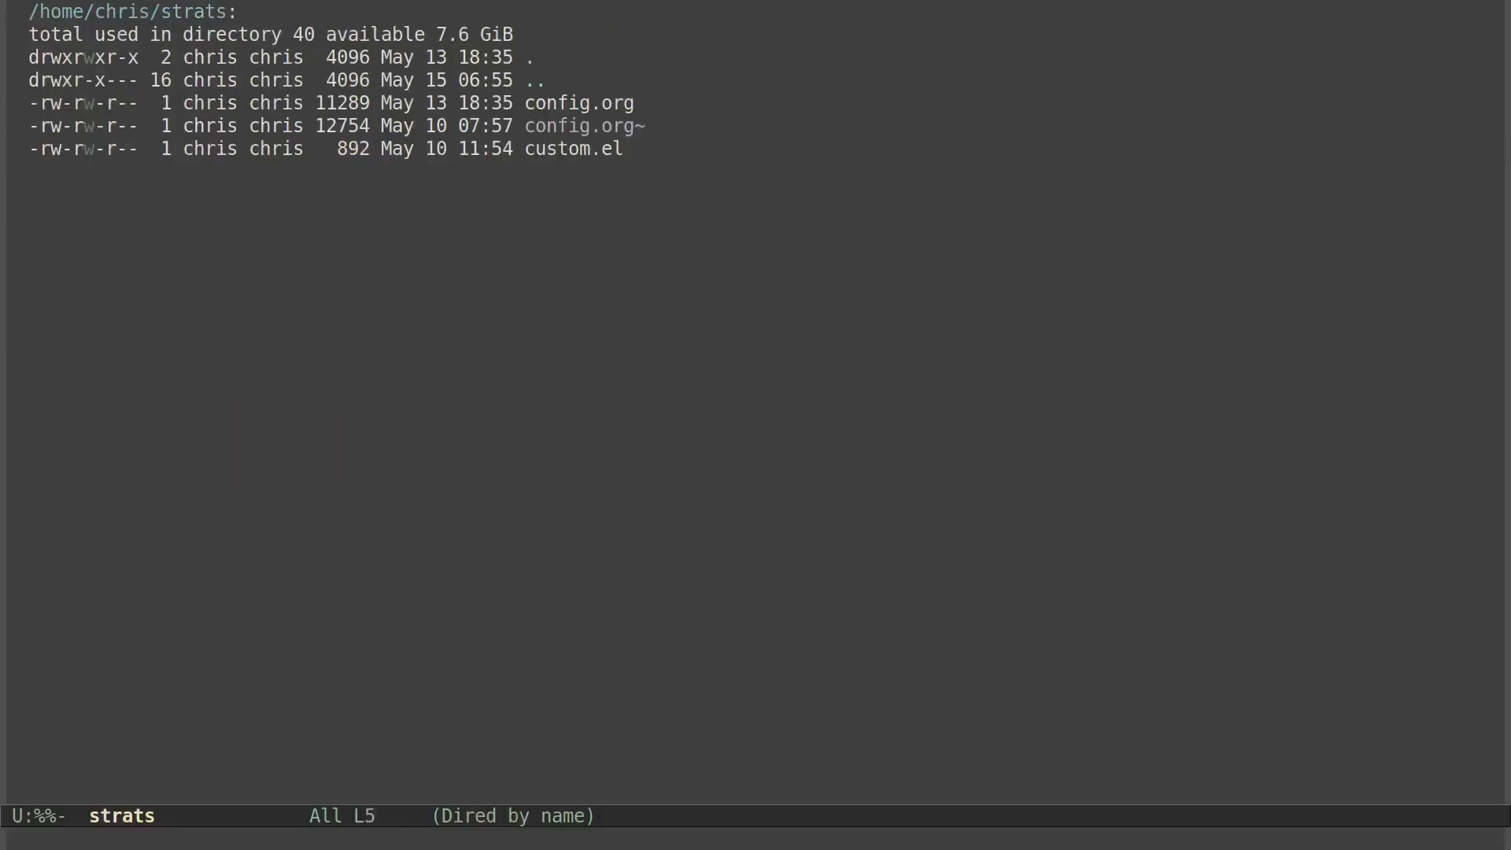
key("D")
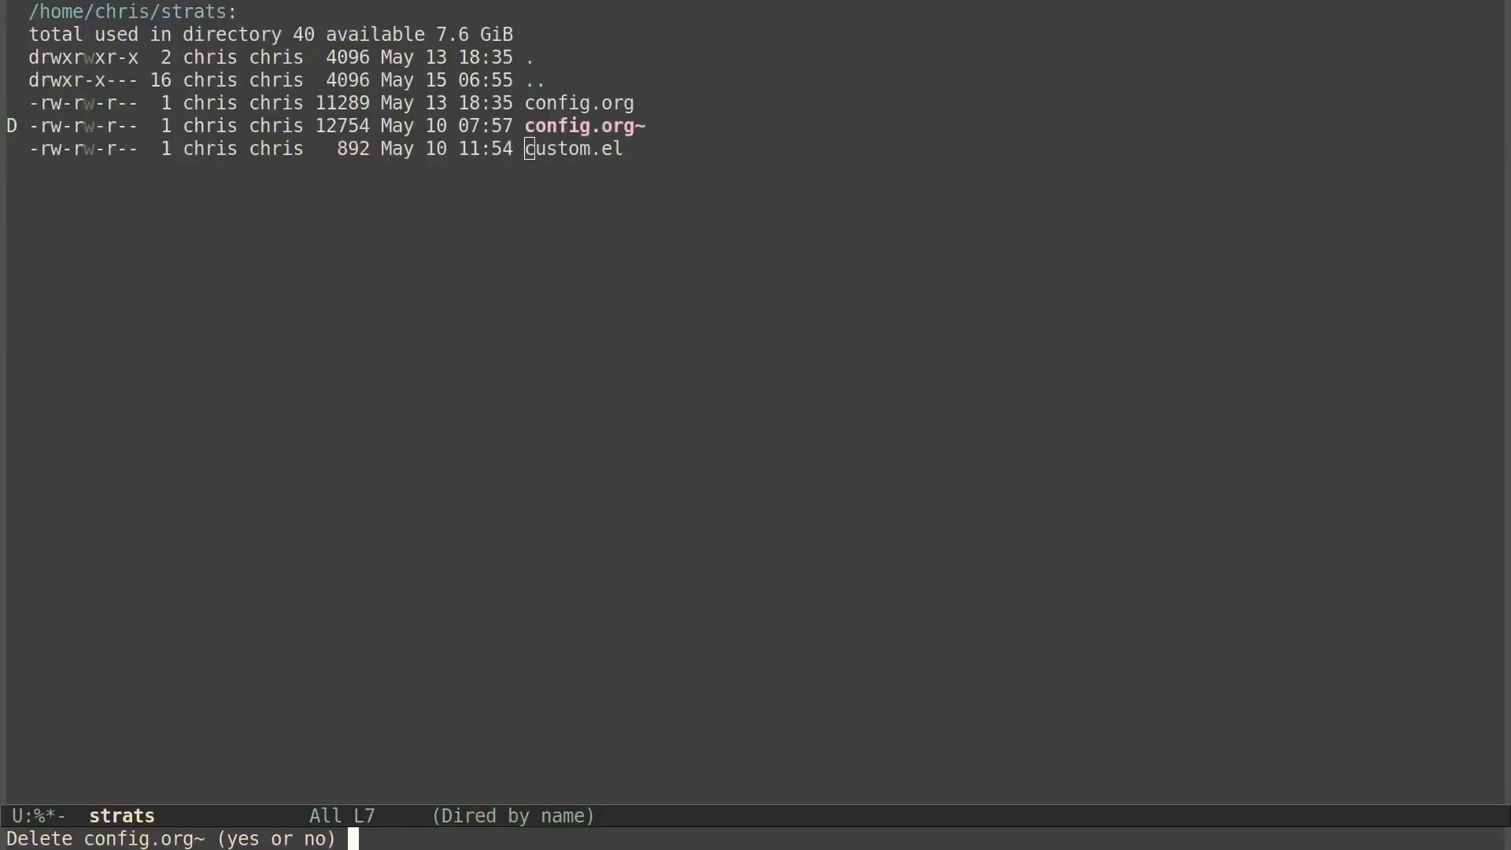
type("yes")
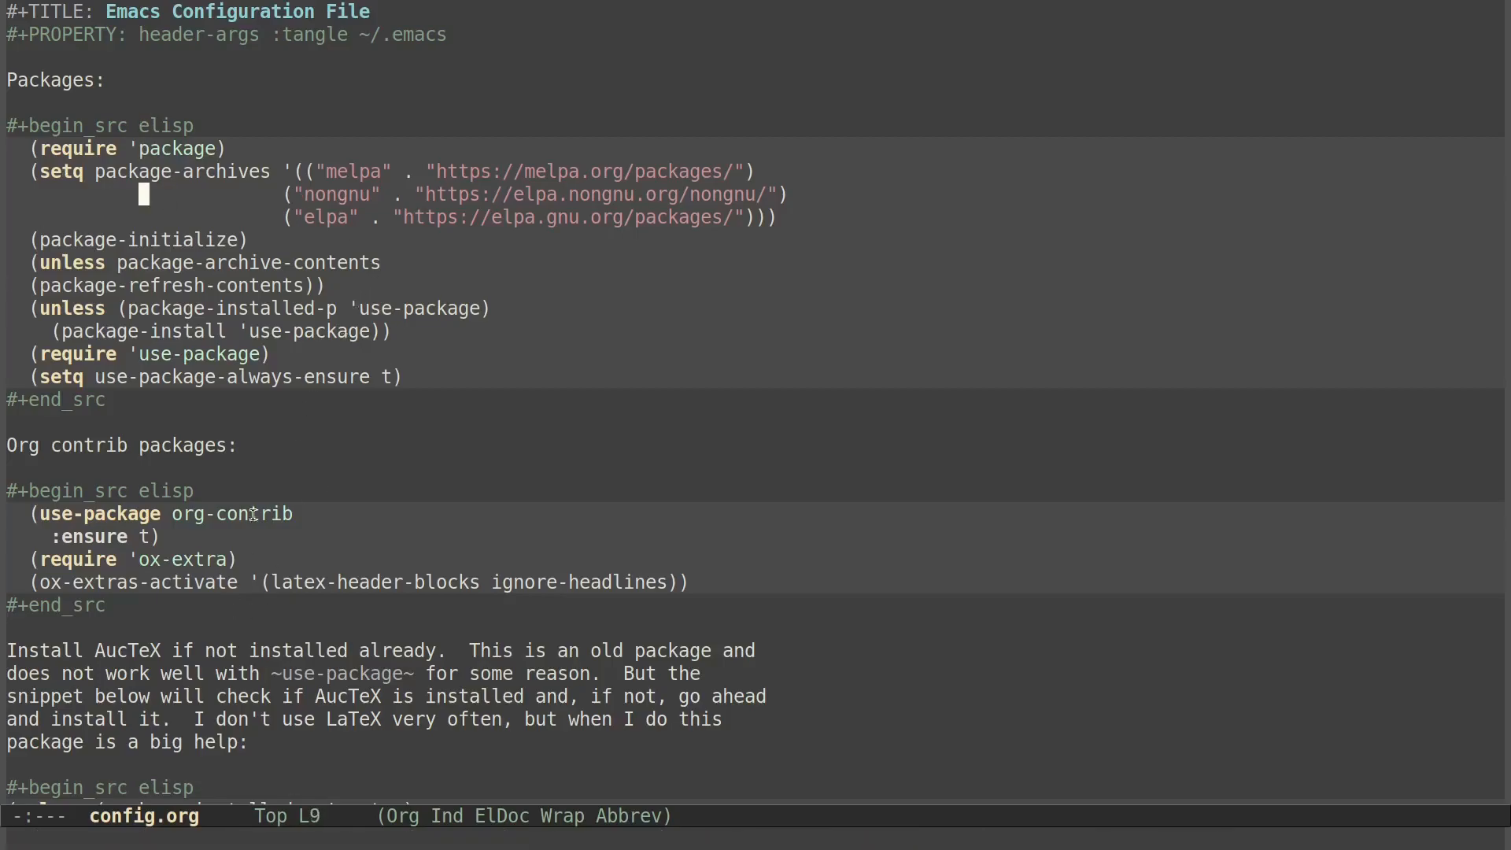
mouse_move(400, 673)
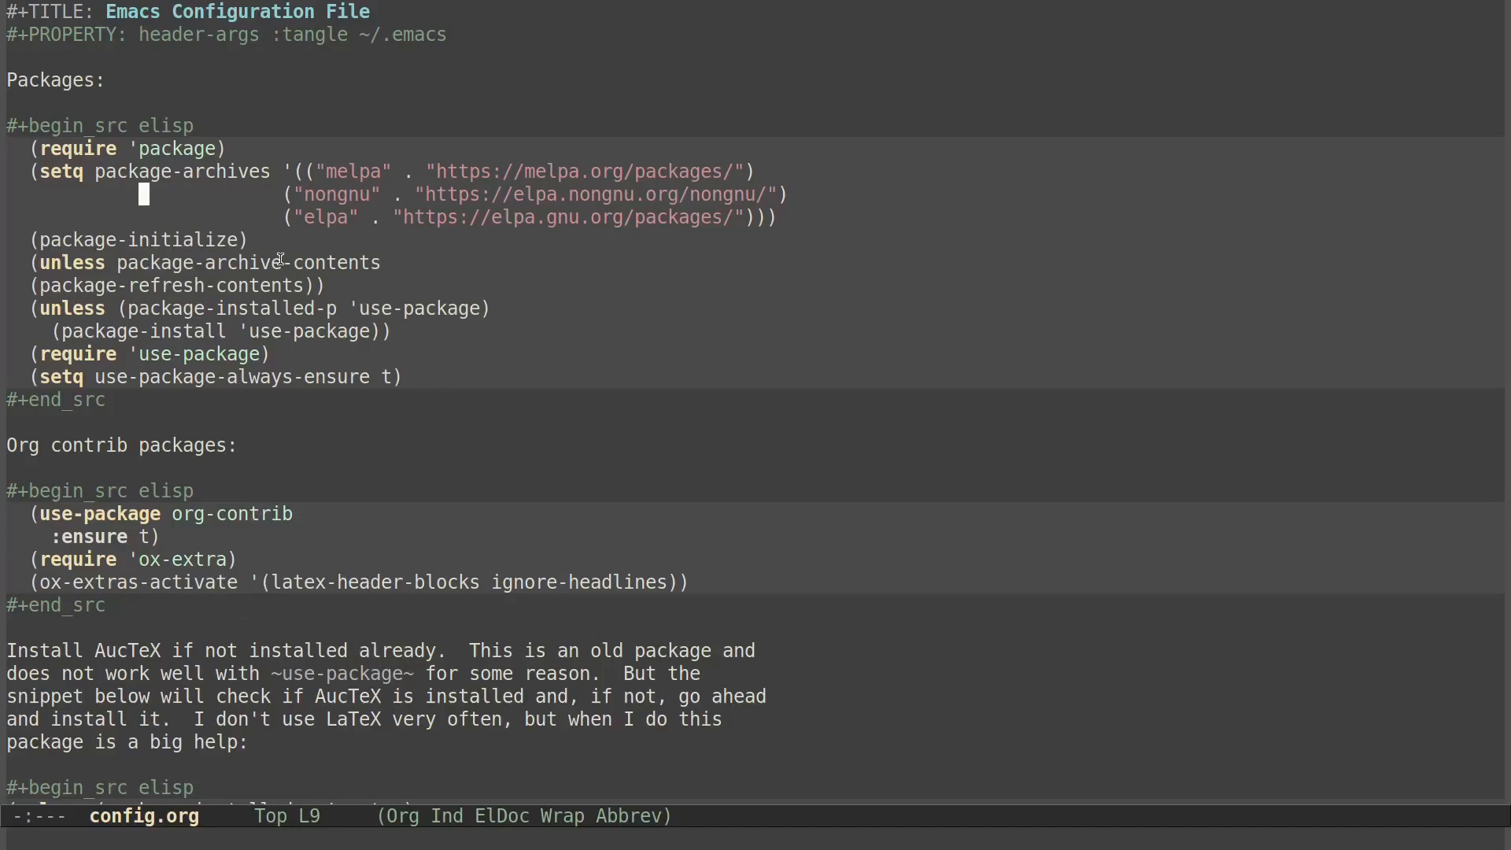
mouse_move(435, 257)
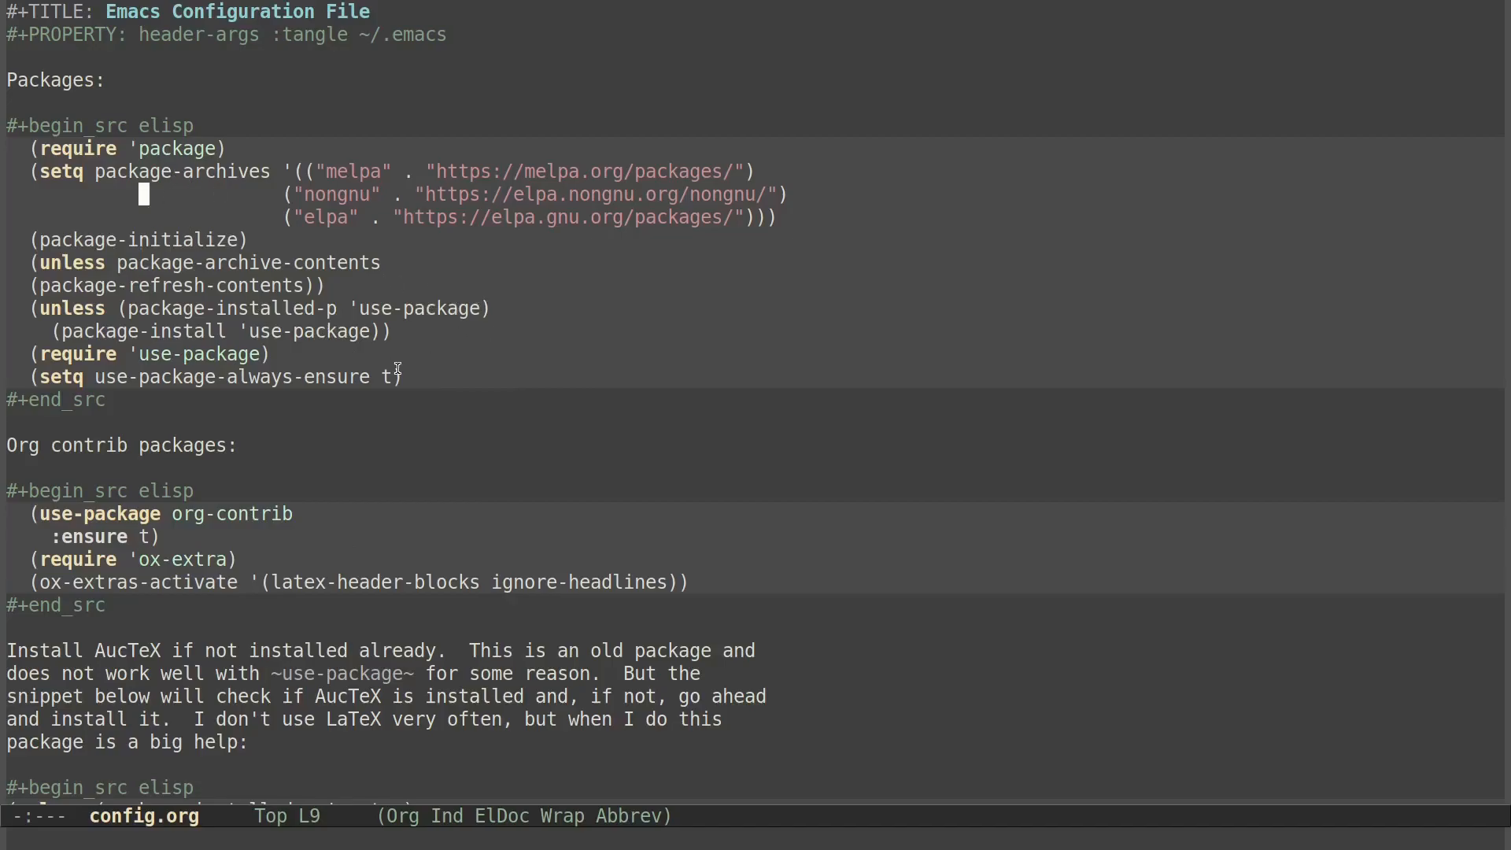
mouse_move(1029, 394)
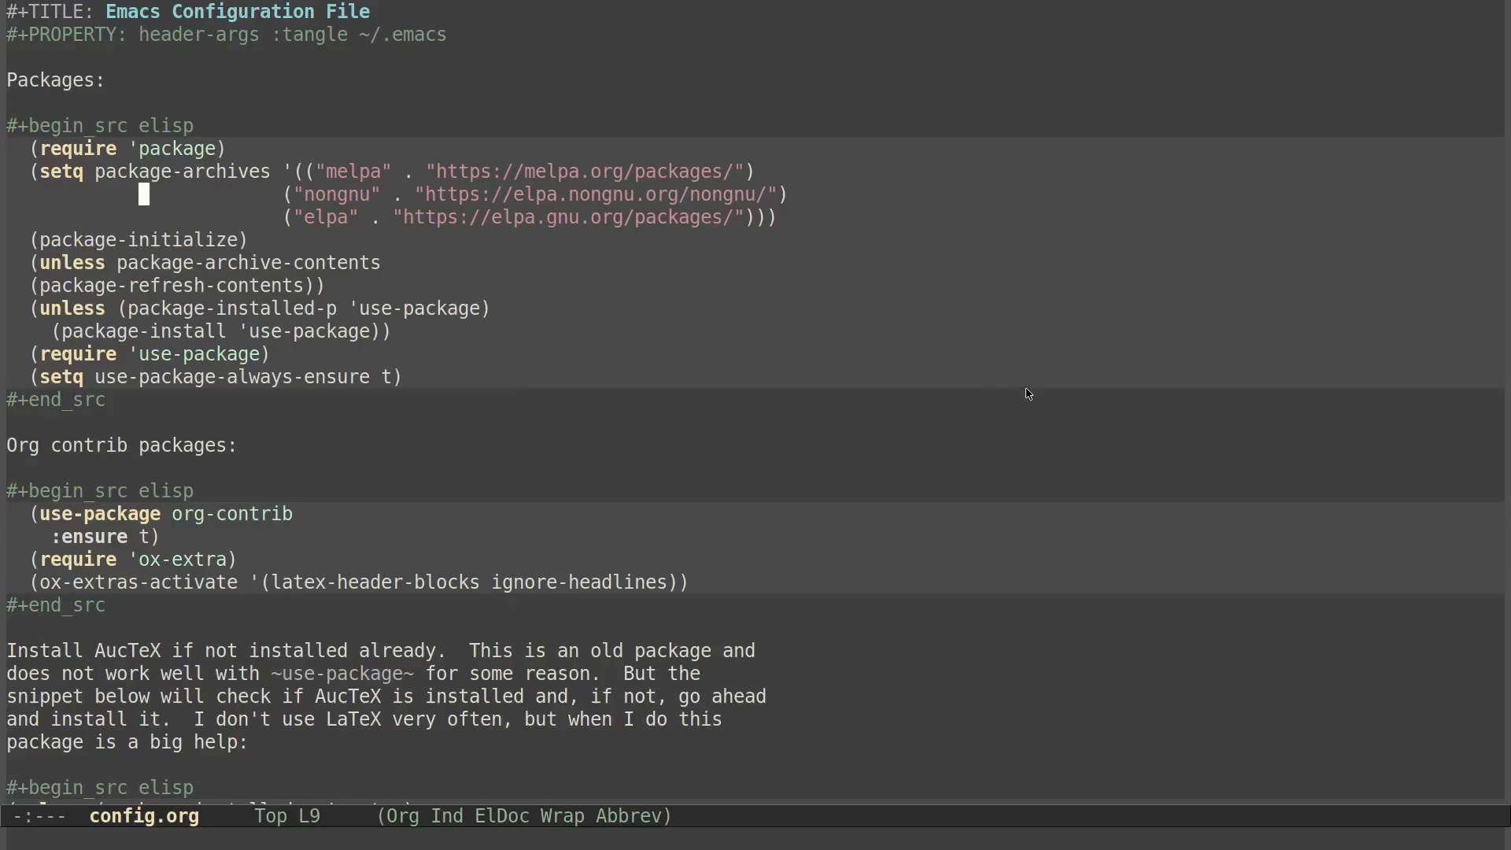
mouse_move(338, 385)
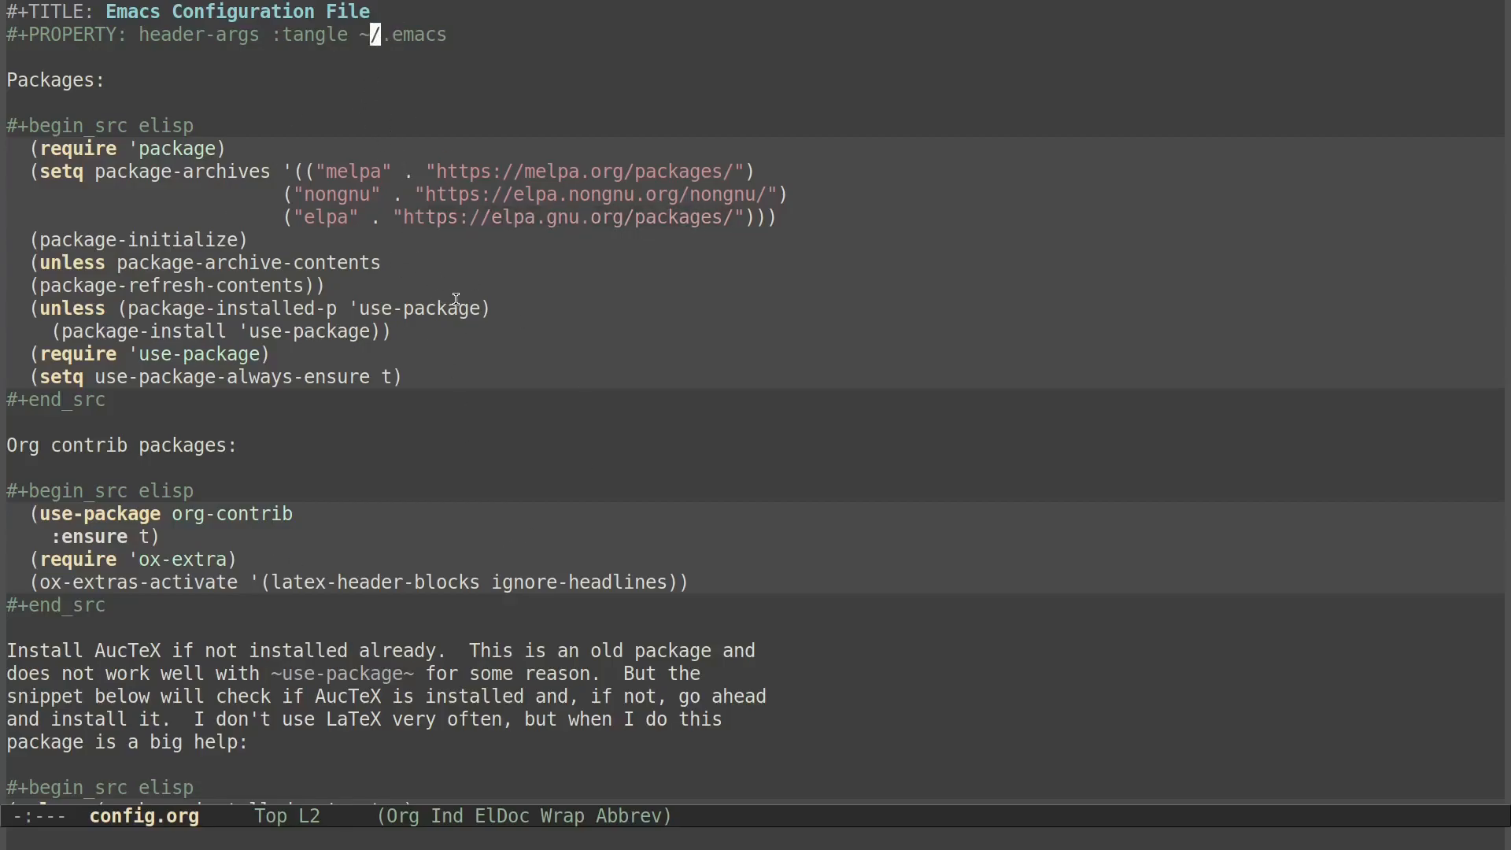
mouse_move(447, 35)
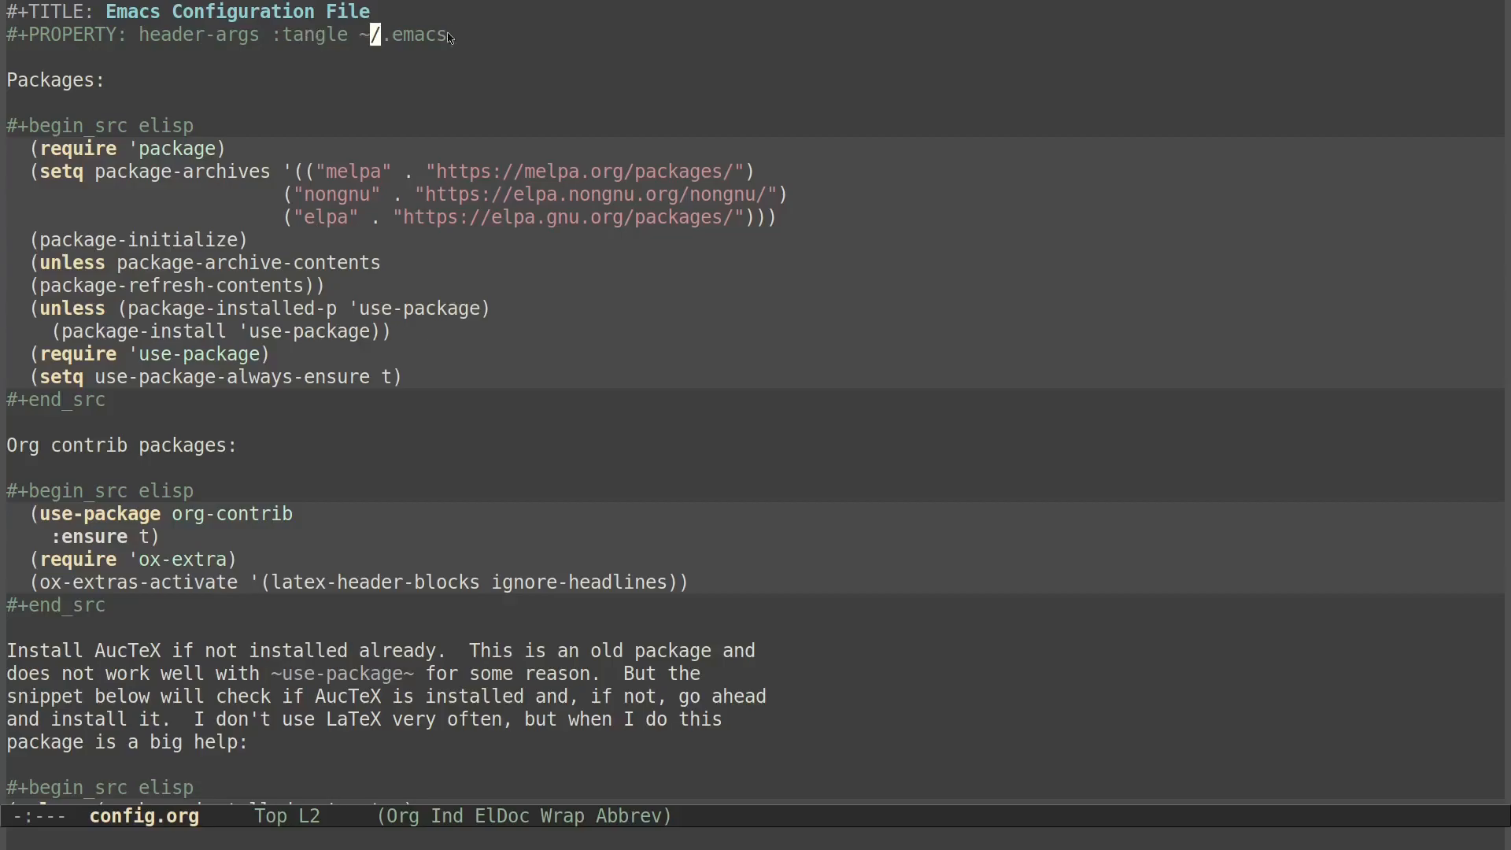
mouse_move(103, 253)
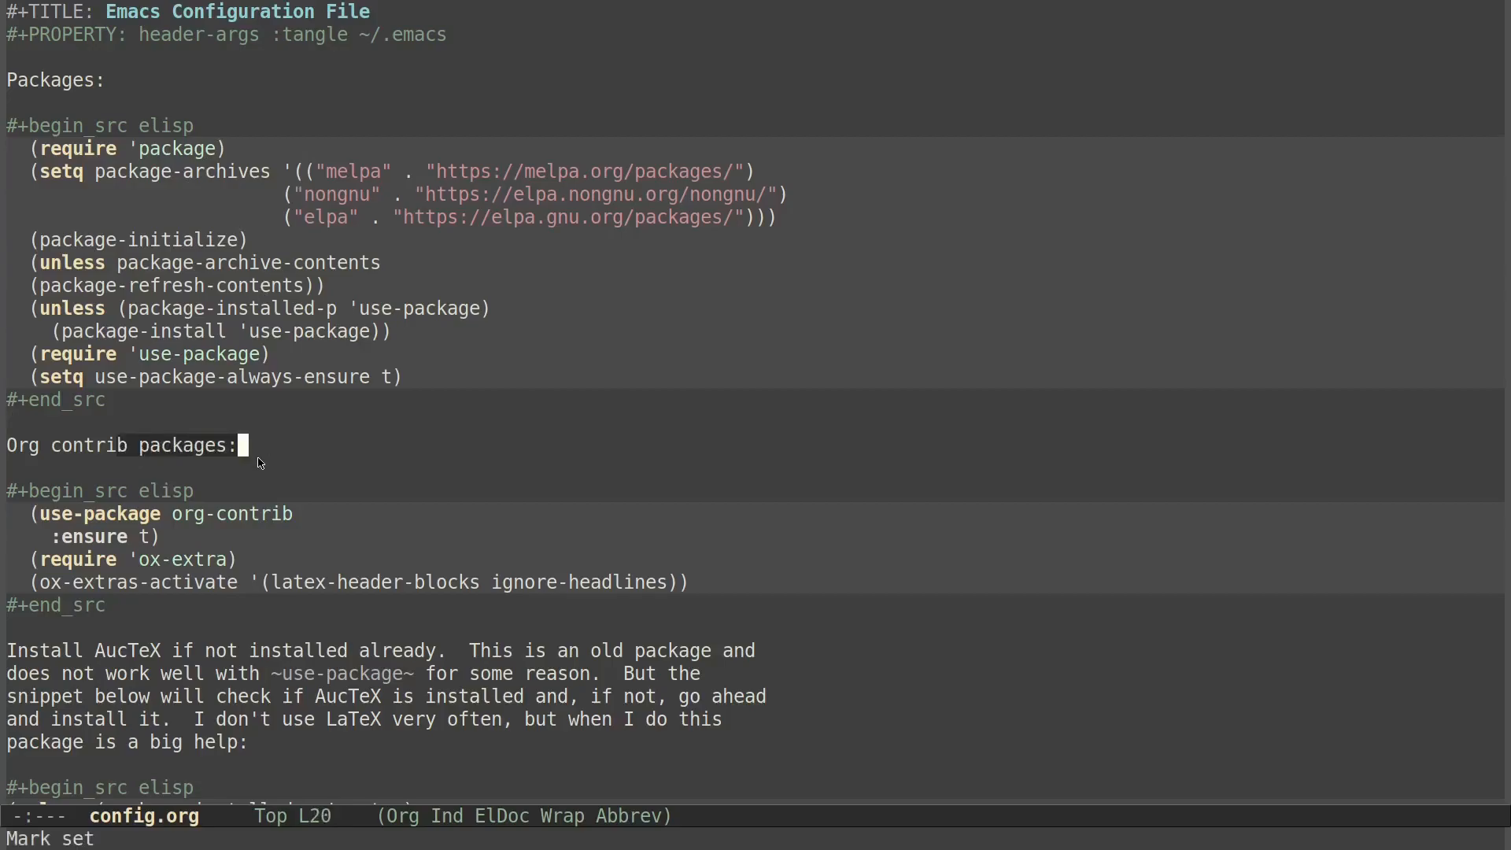
scroll("down", 3)
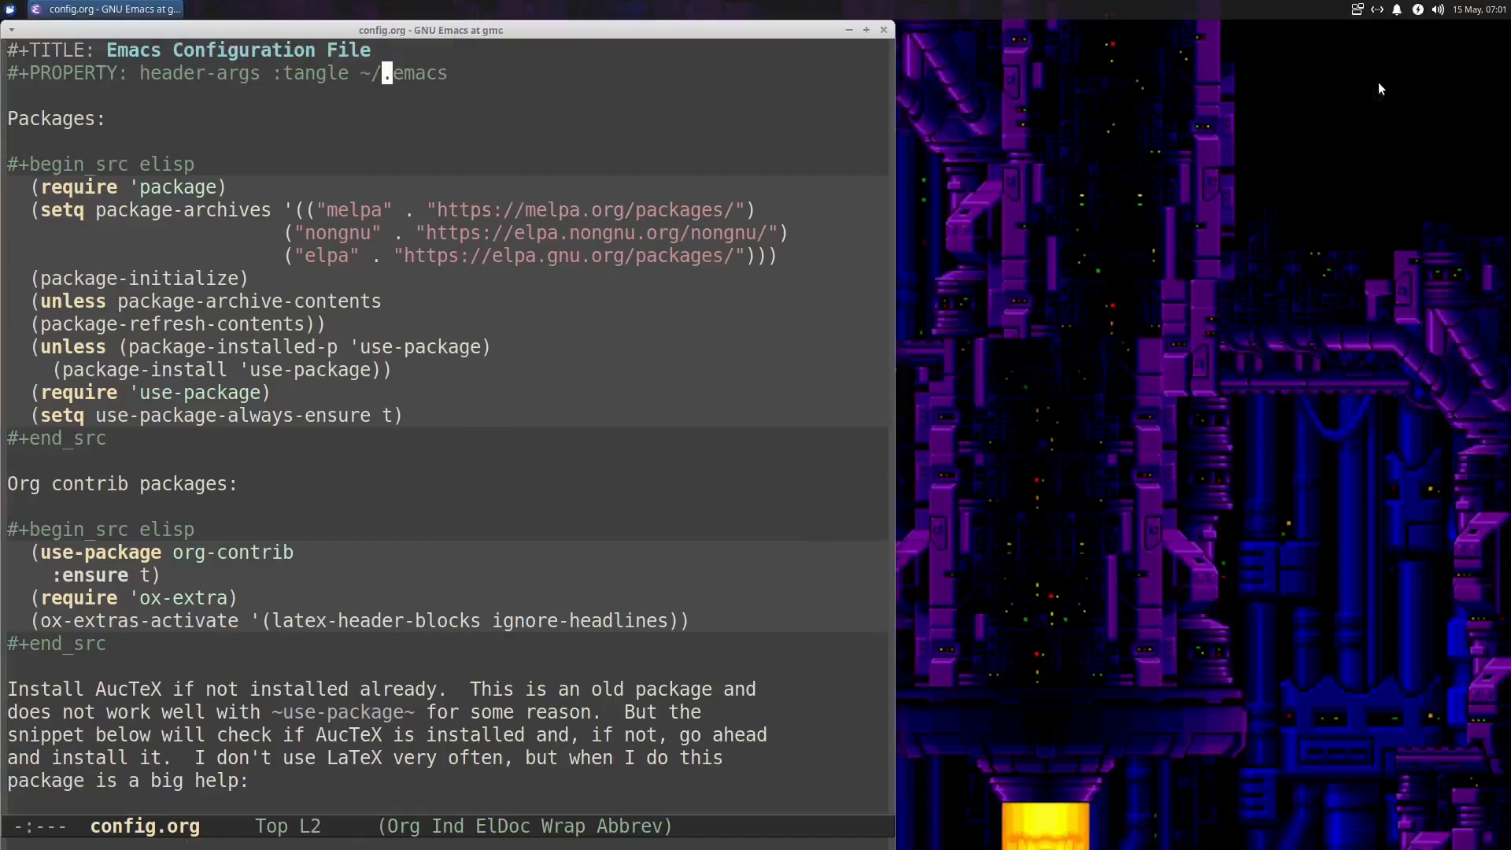
mouse_move(819, 37)
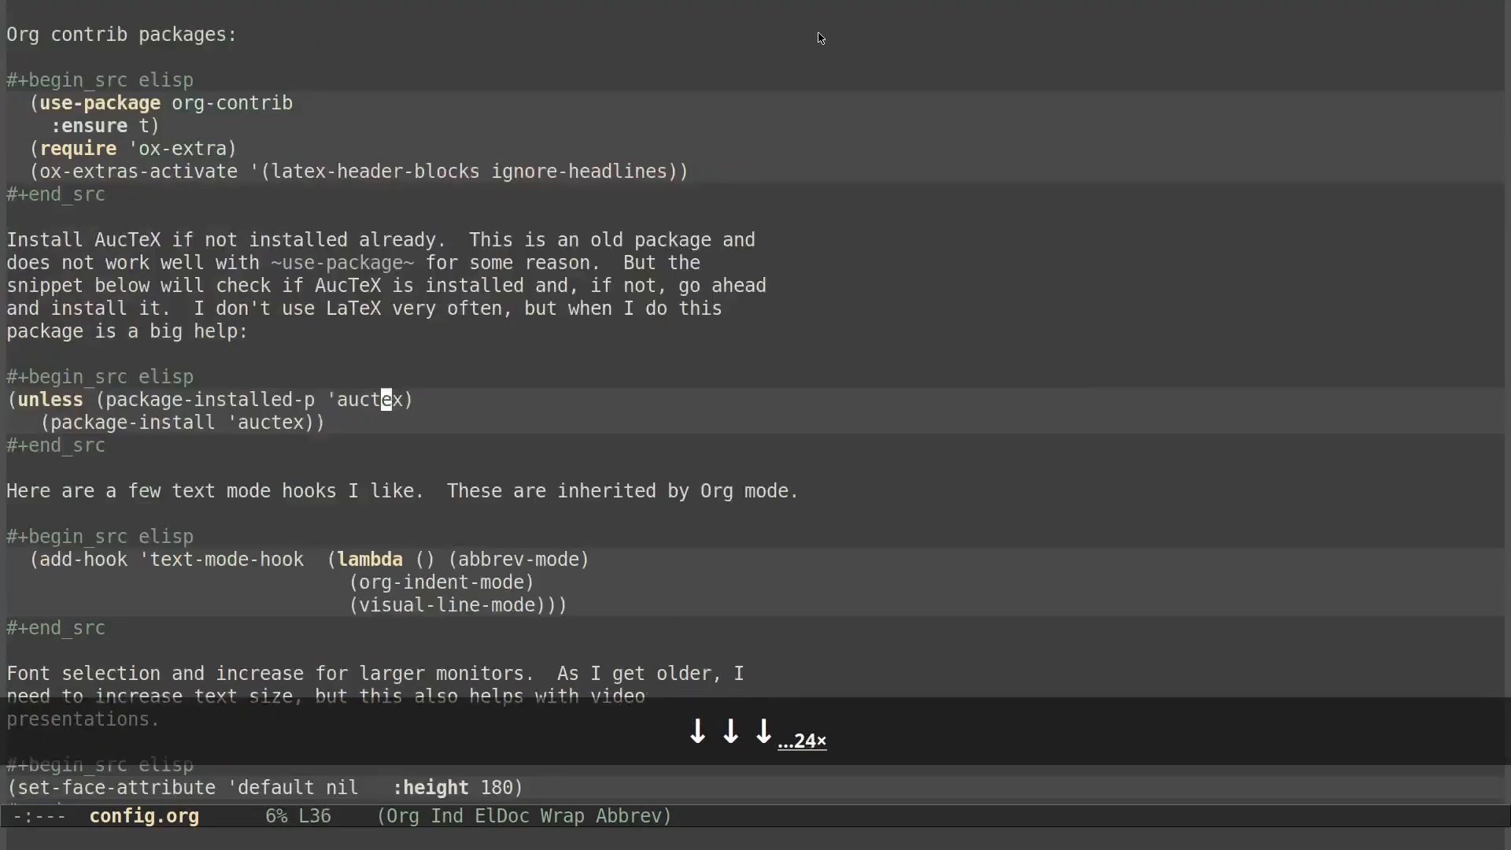
Remove the semicolon before toggle-frame-maximized in Window styling, save config.org, and exit Emacs
key("ctrl+s")
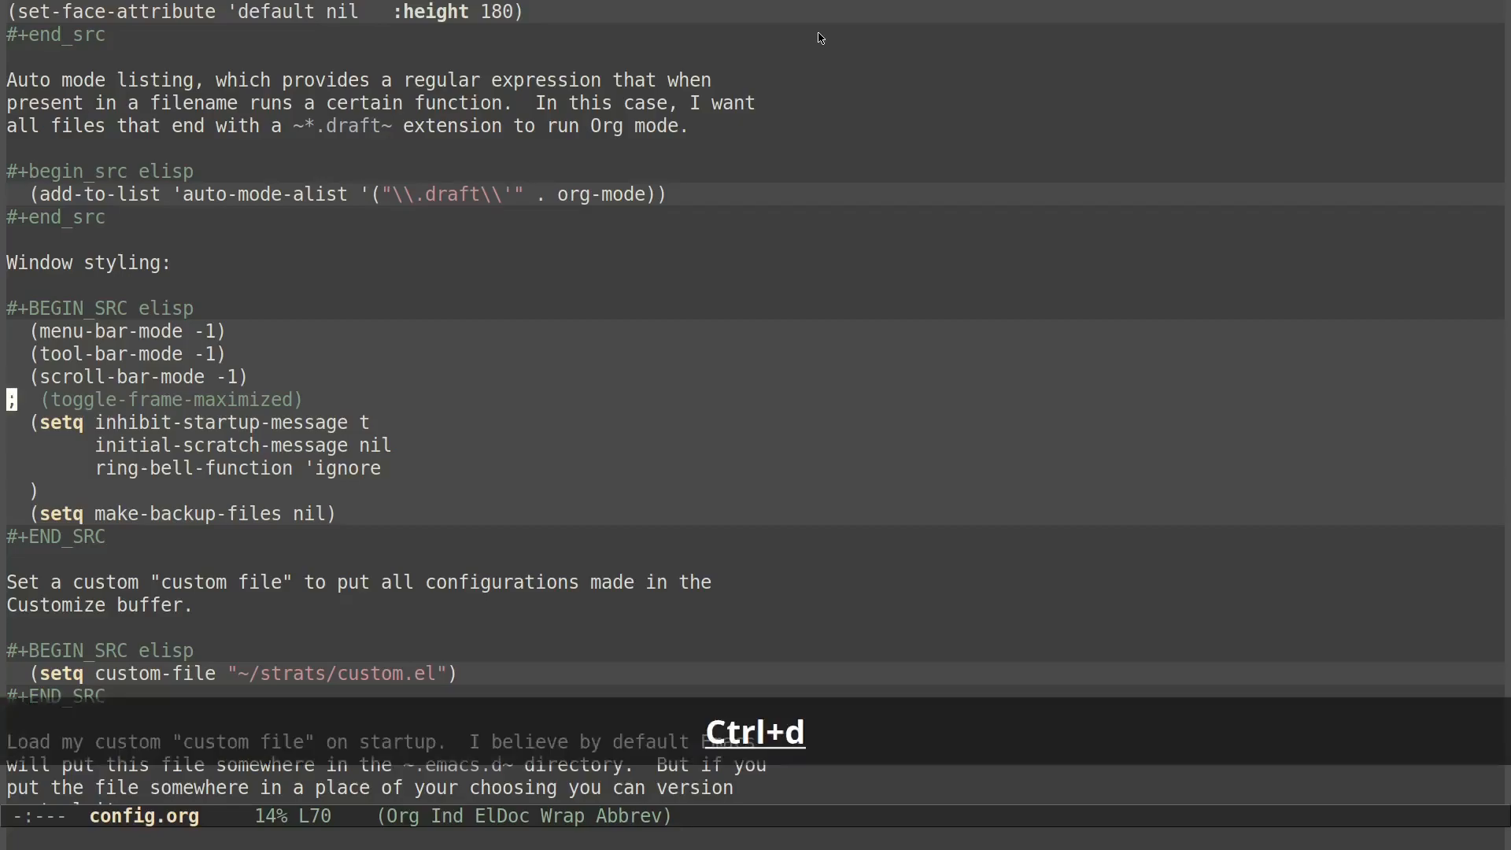
key("ctrl+d")
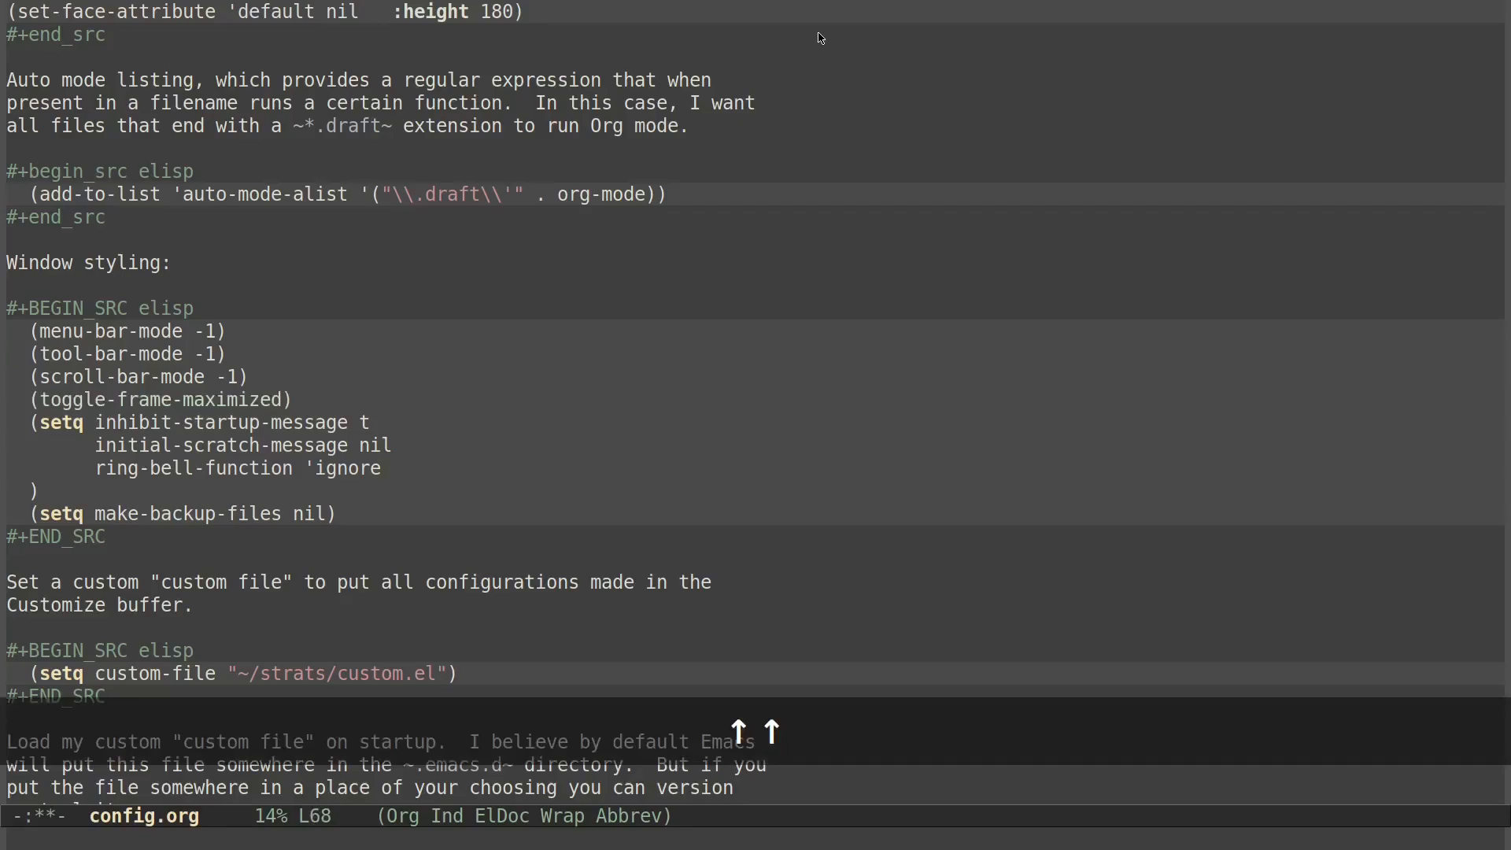
key("Ctrl+c")
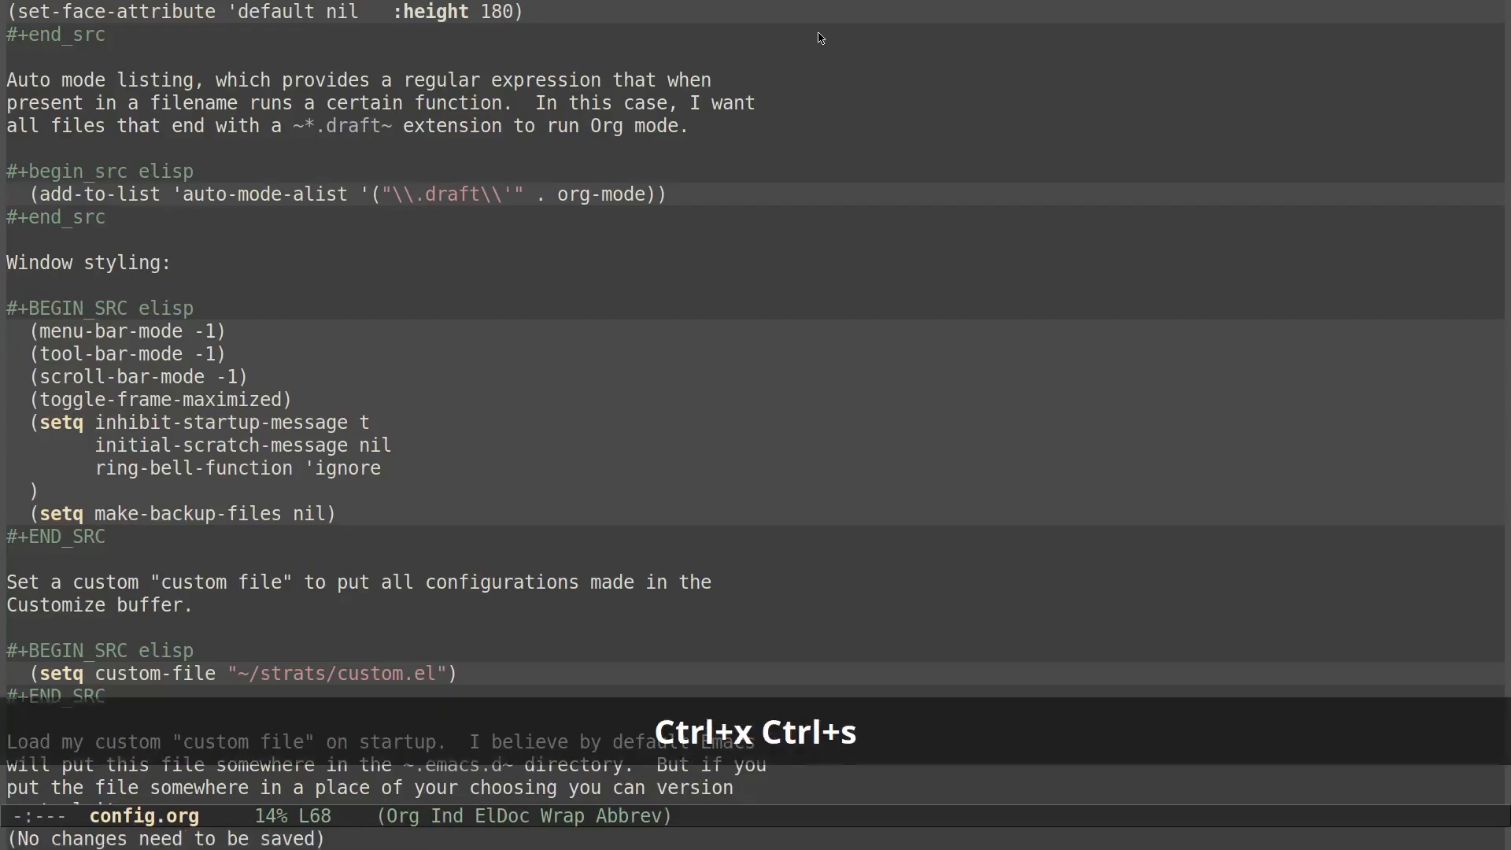
key("ctrl+x ctrl+c")
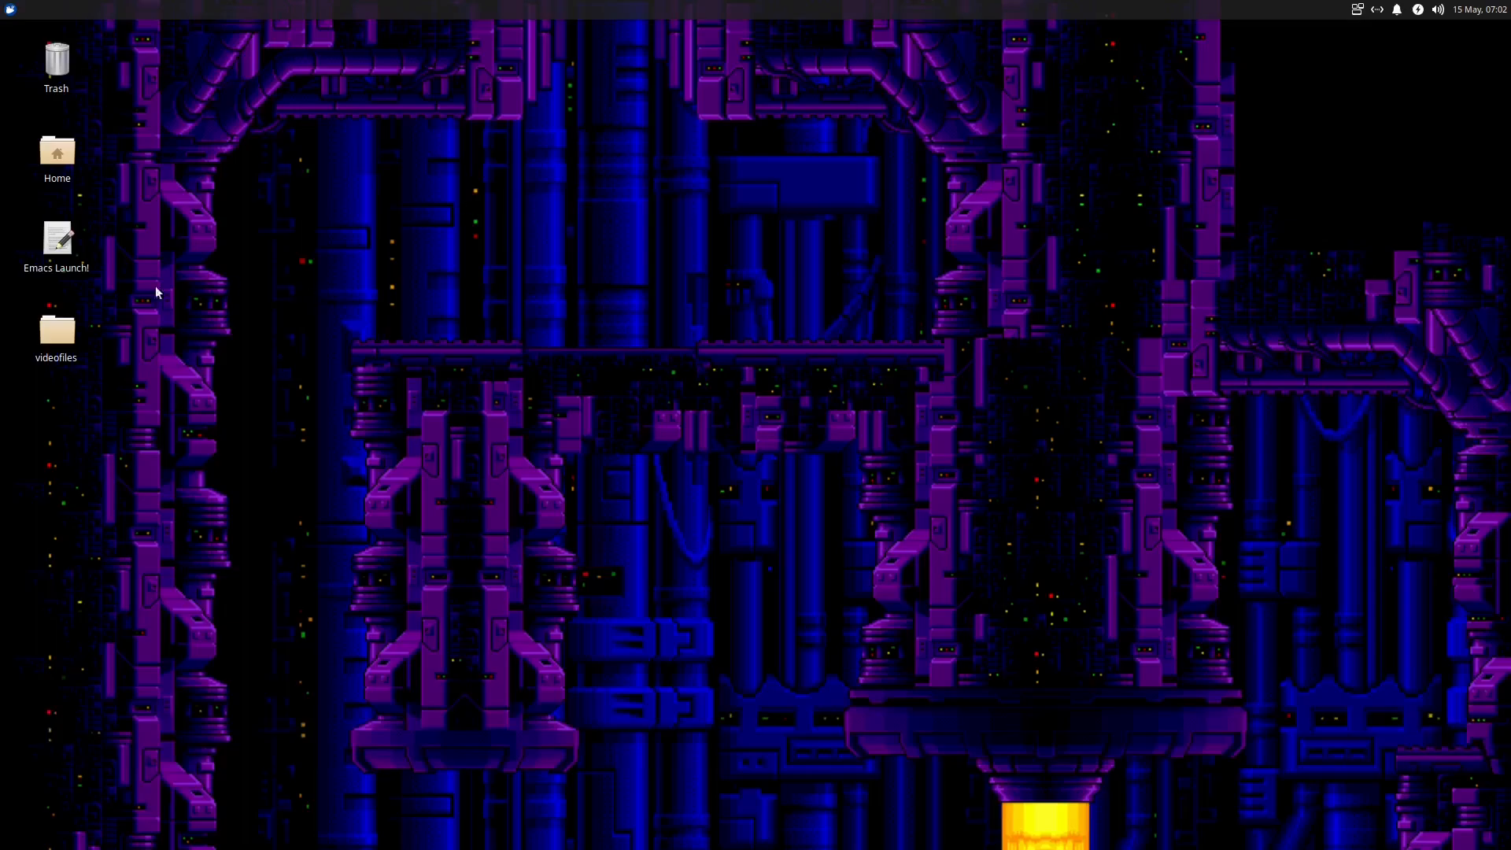
Relaunch Emacs on the scratch buffer and toggle full screen with F11
double_click(56, 238)
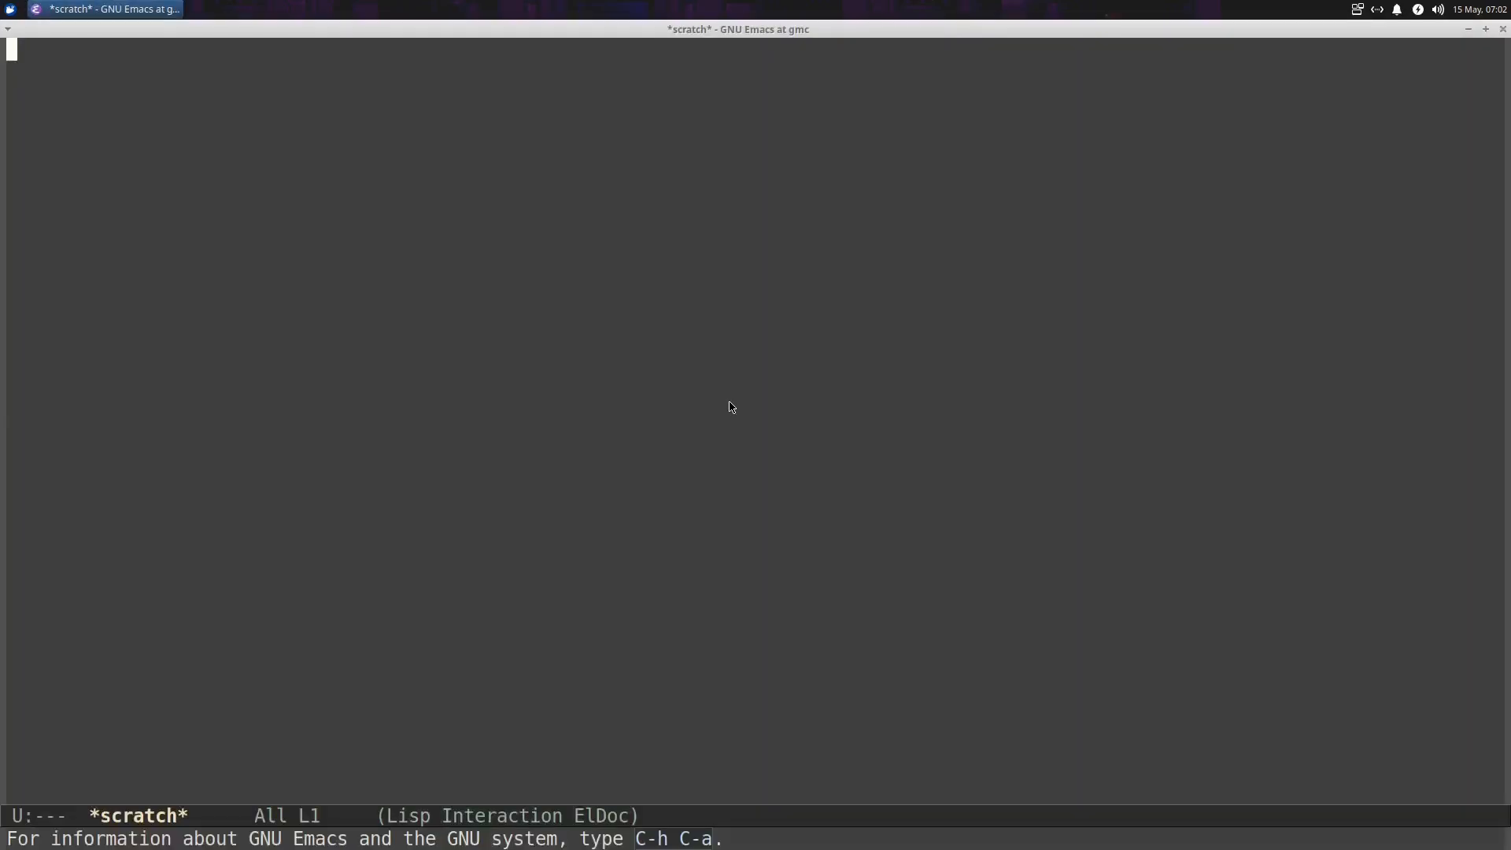
mouse_move(1296, 103)
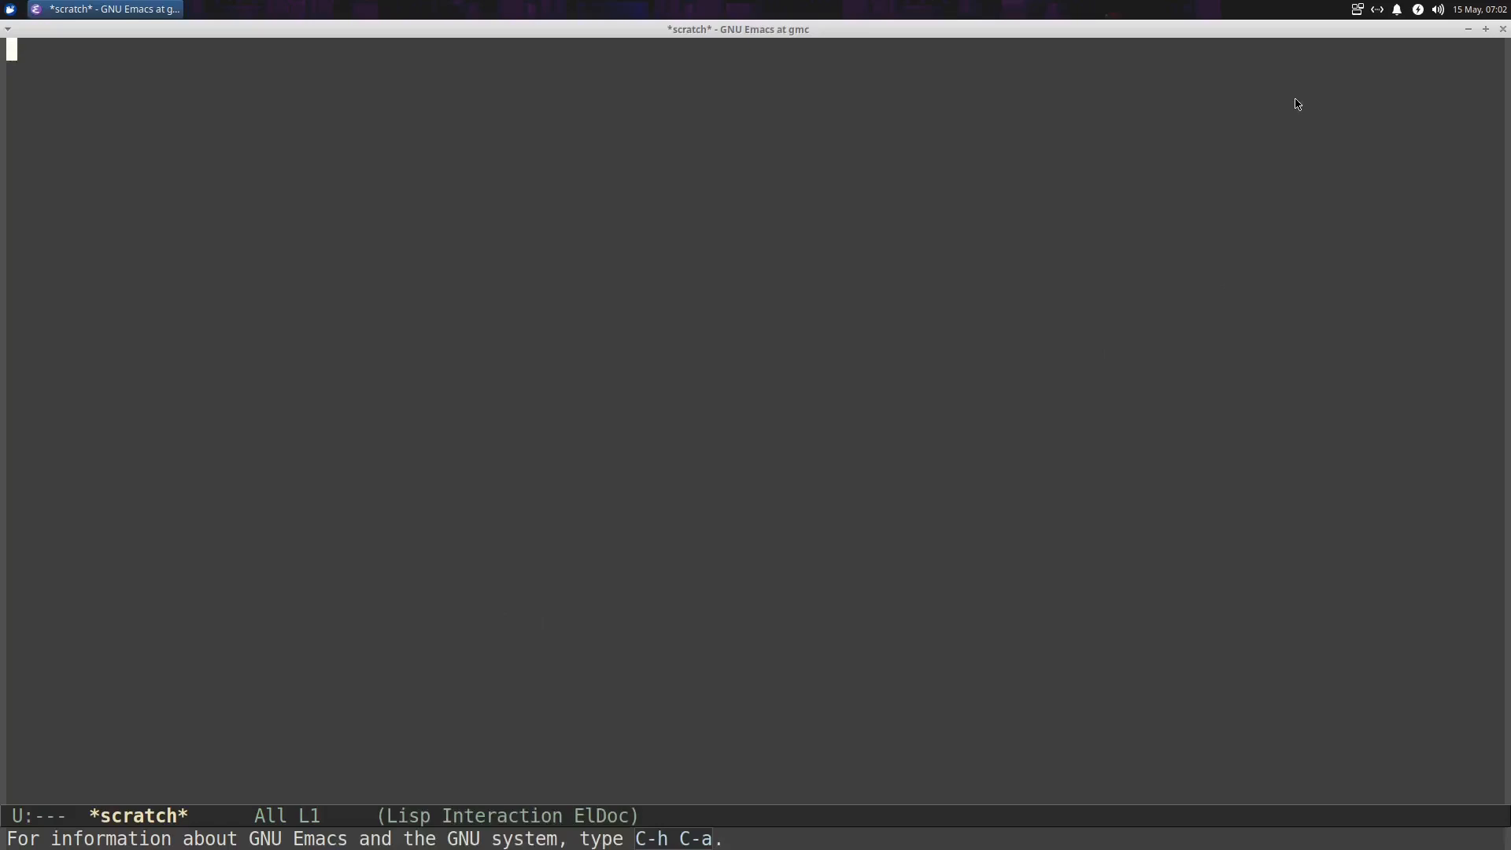
mouse_move(1292, 74)
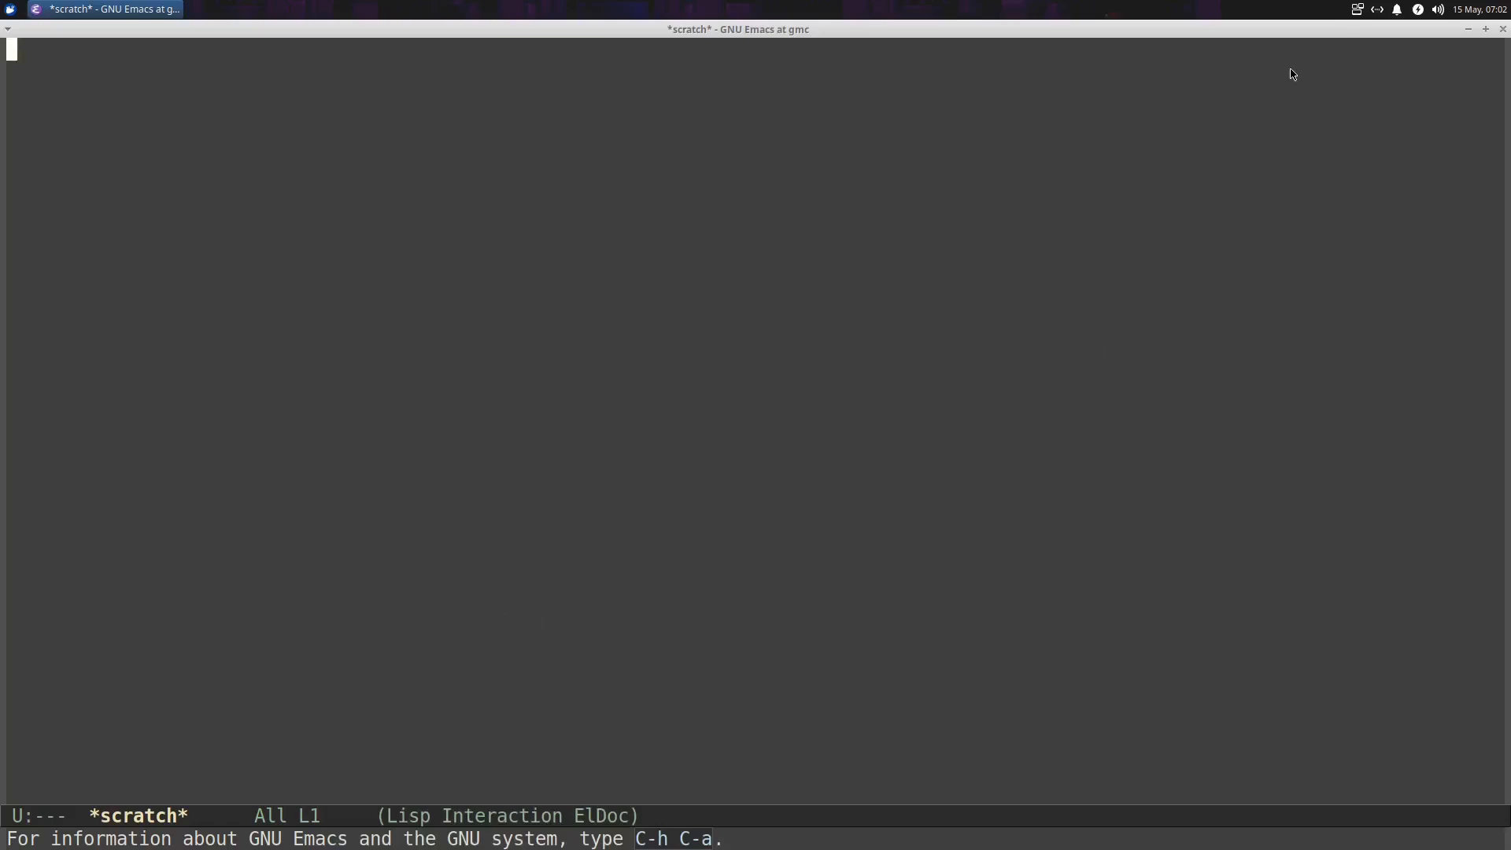
mouse_move(1156, 42)
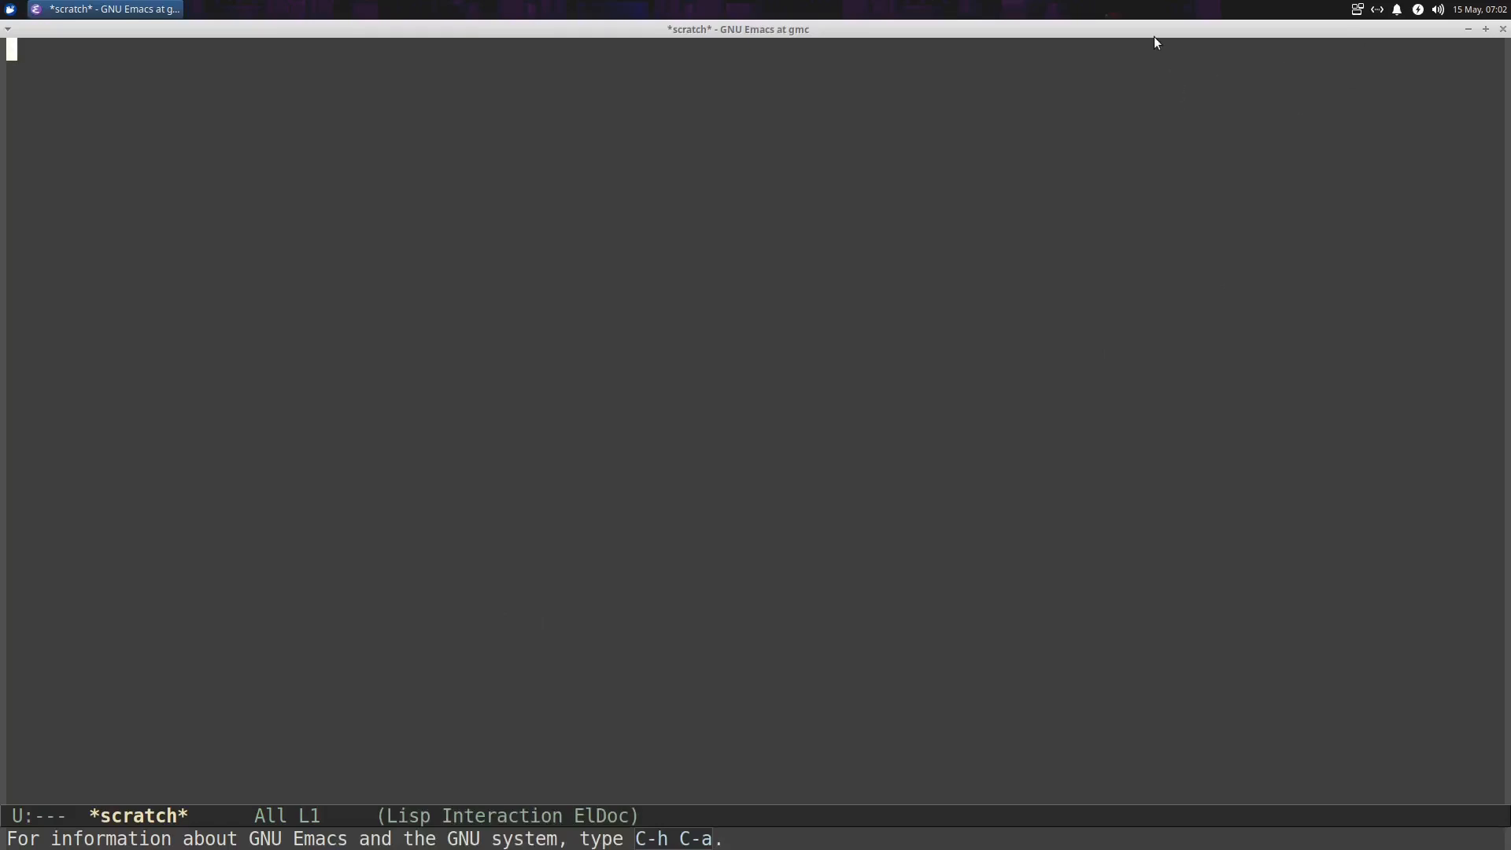
key("F11")
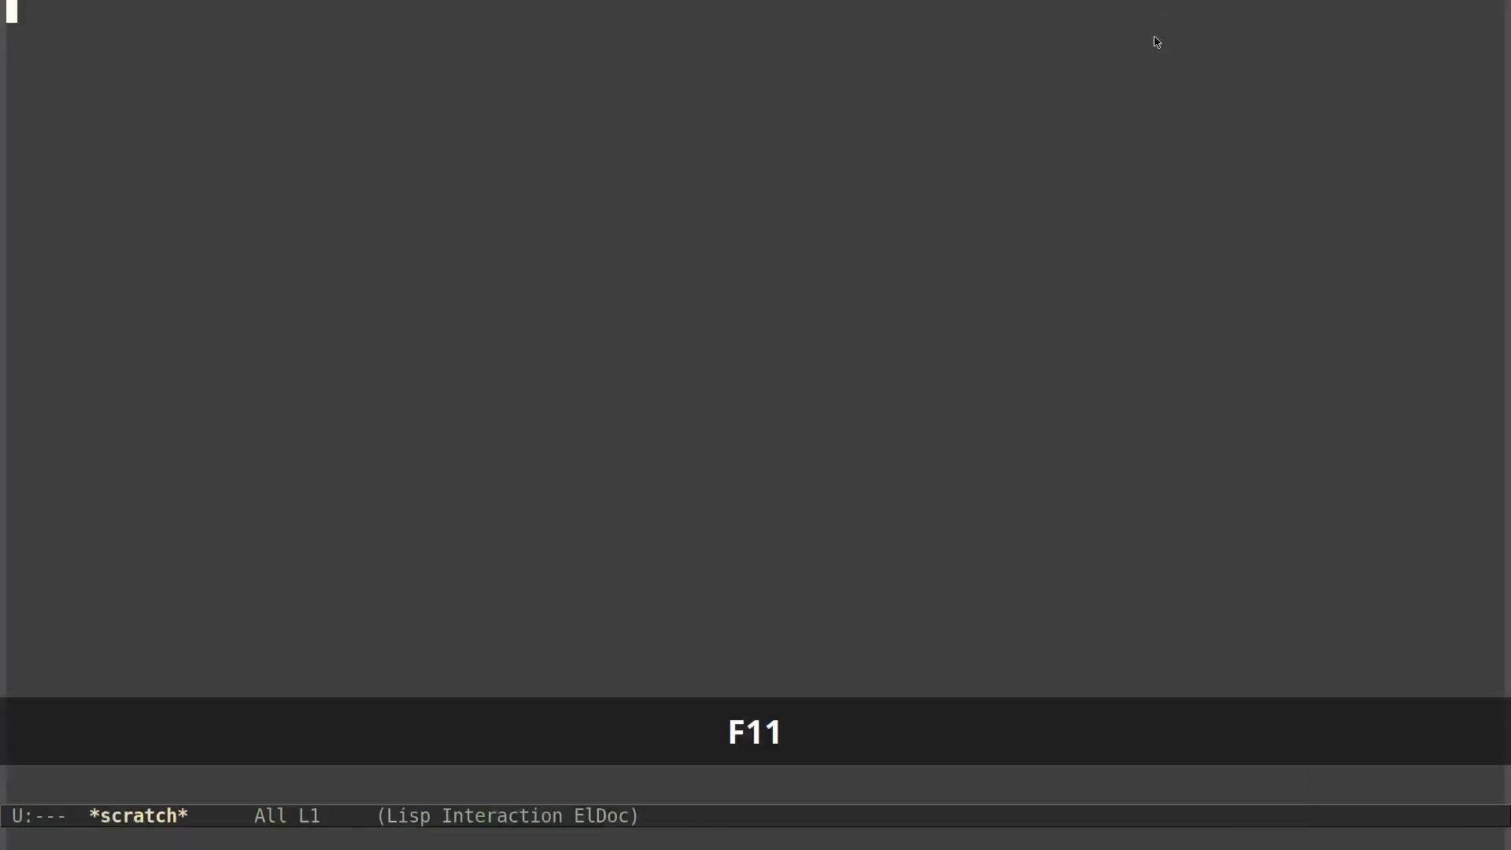
key("F11")
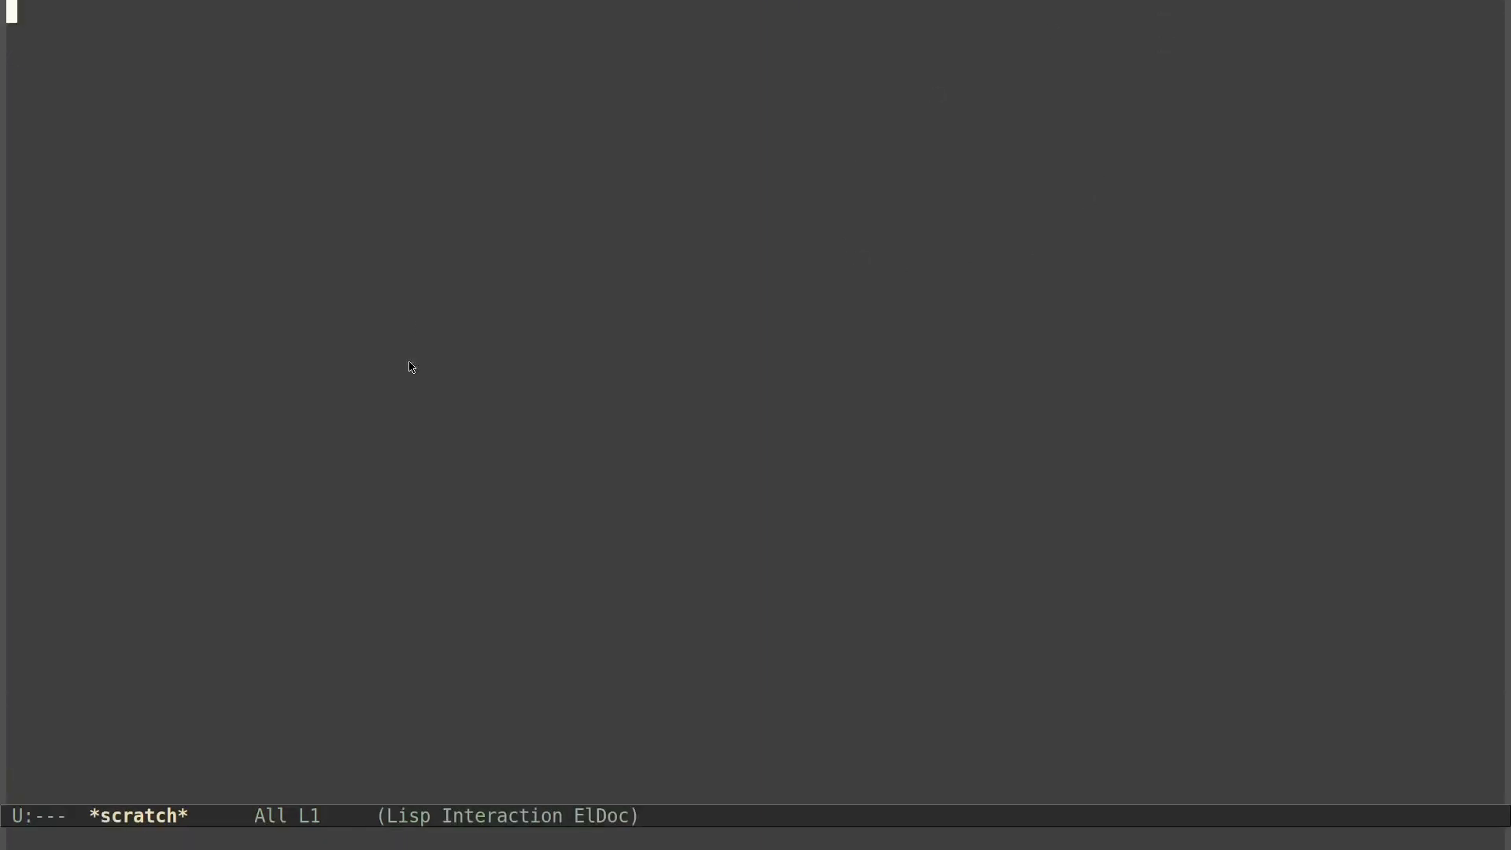
mouse_move(872, 494)
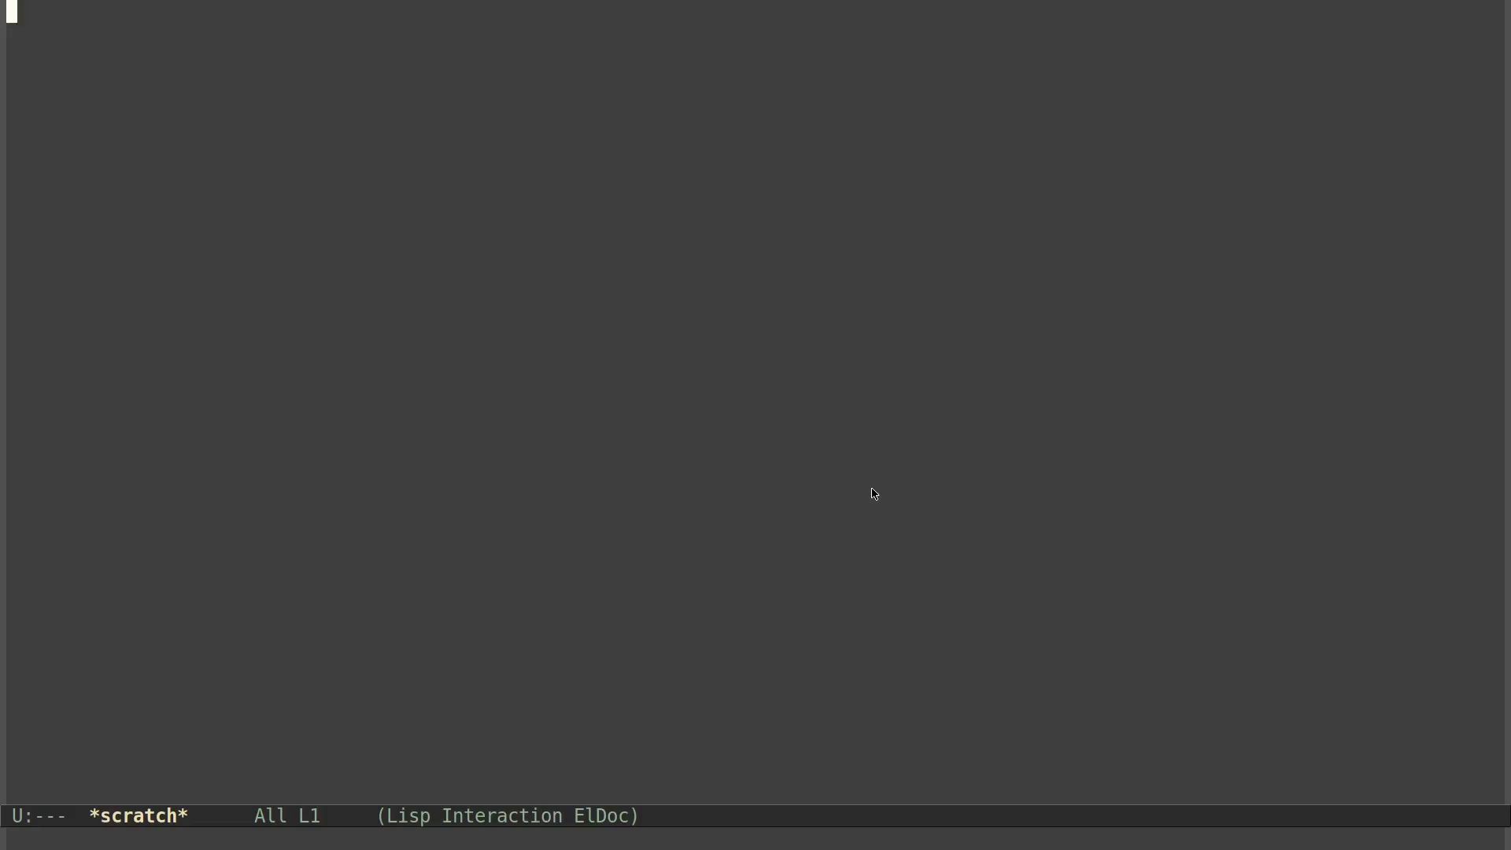
mouse_move(757, 430)
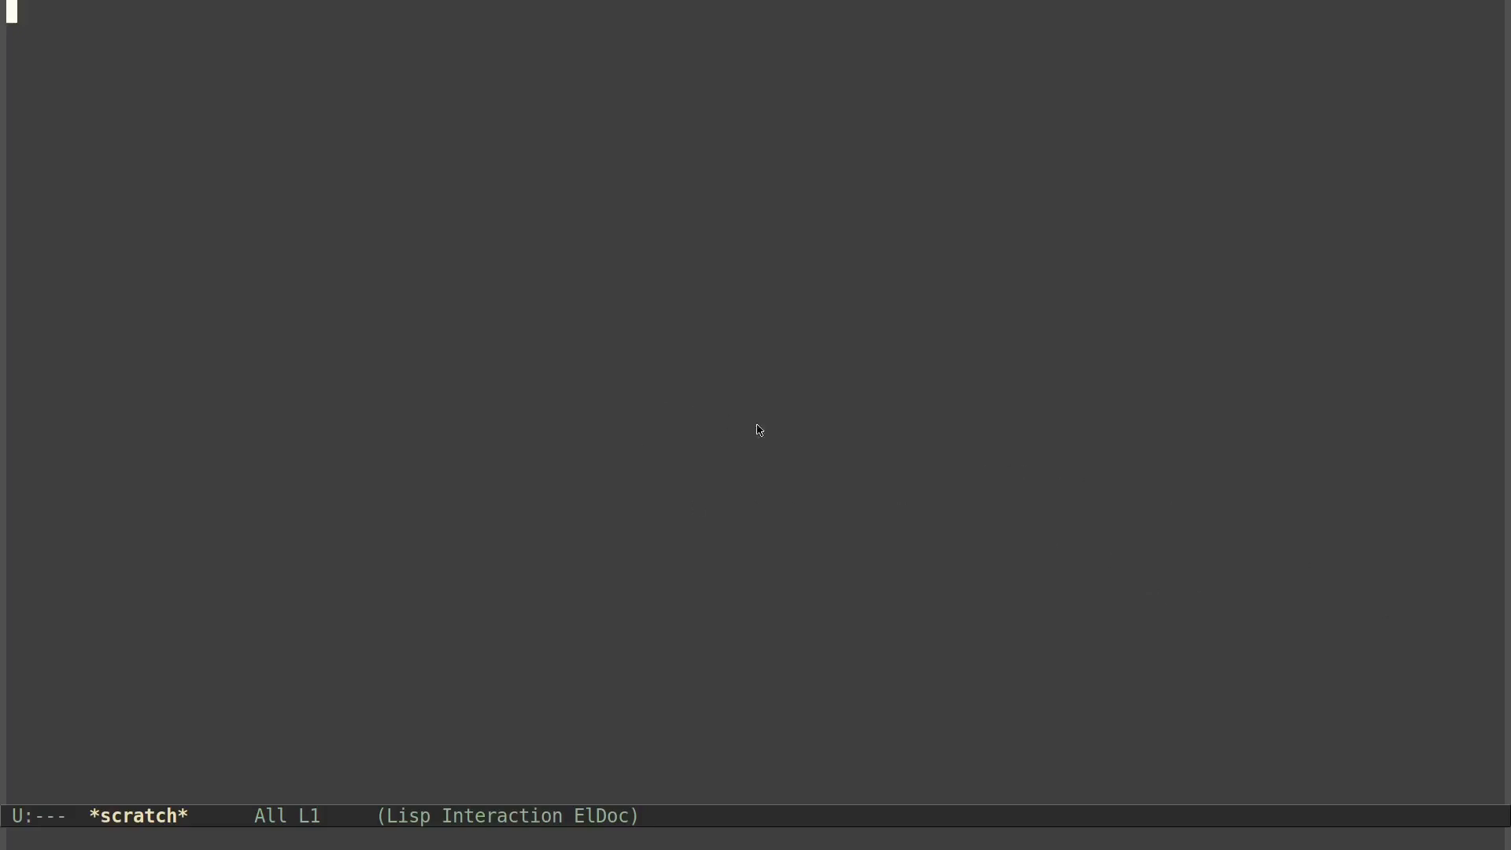